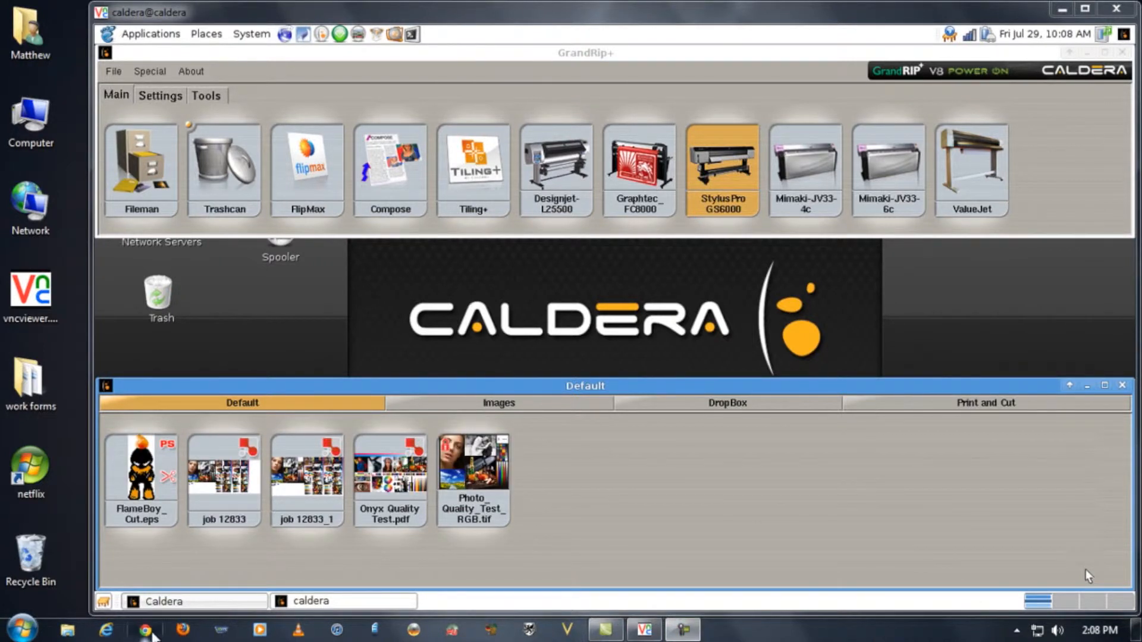
# Visit the Documentation and VNC Client download pages, returning to the welcome page each time.
pyautogui.click(145, 629)
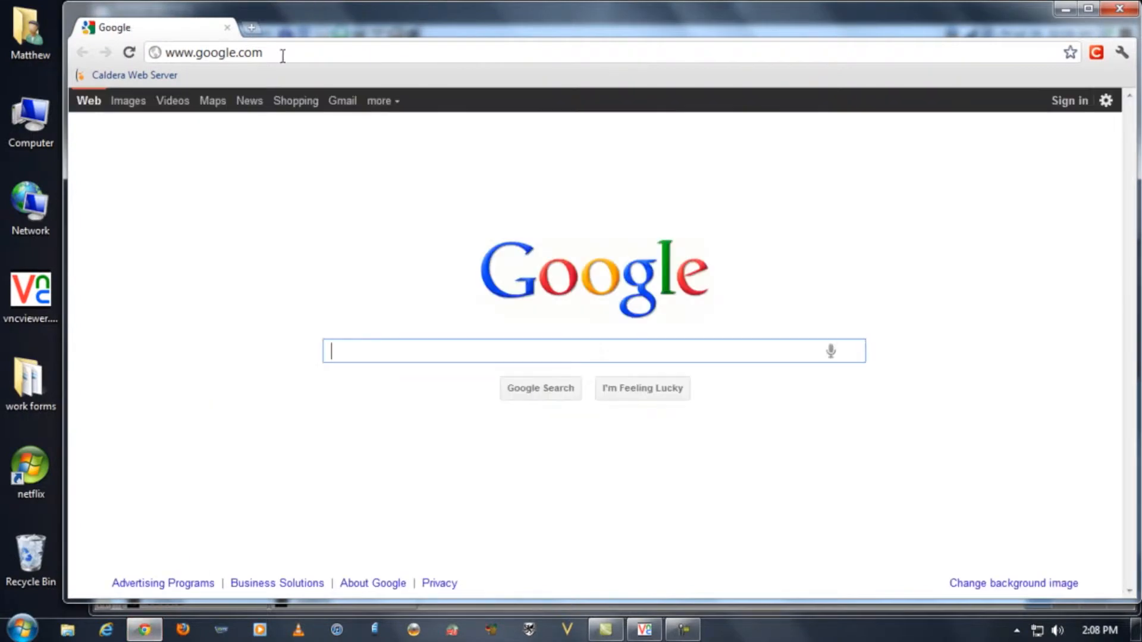
pyautogui.click(134, 75)
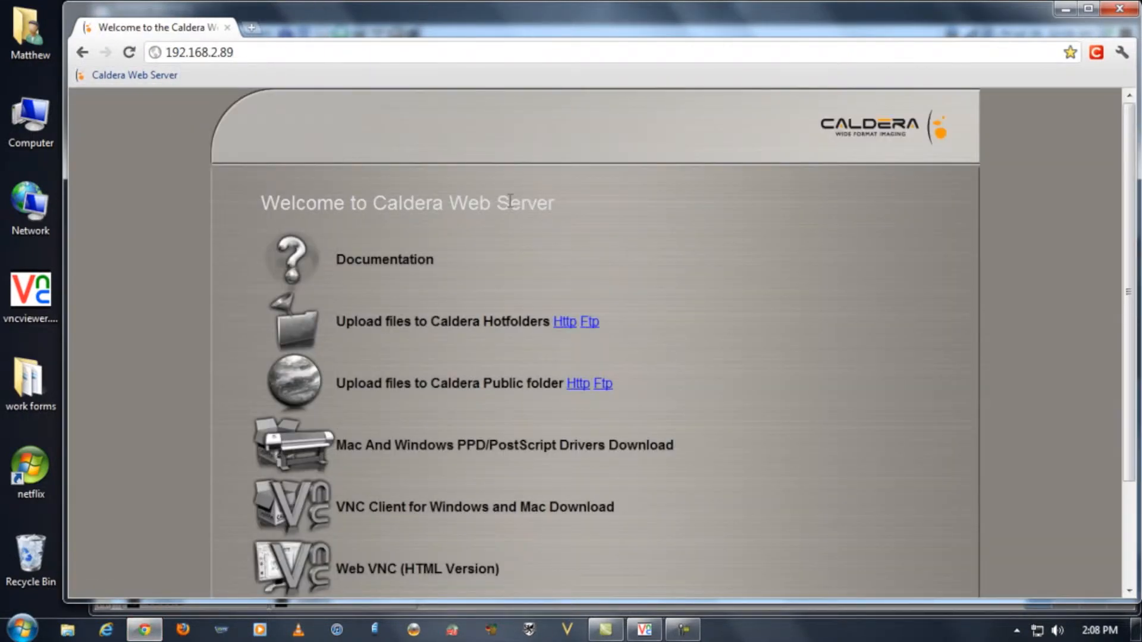
pyautogui.click(384, 259)
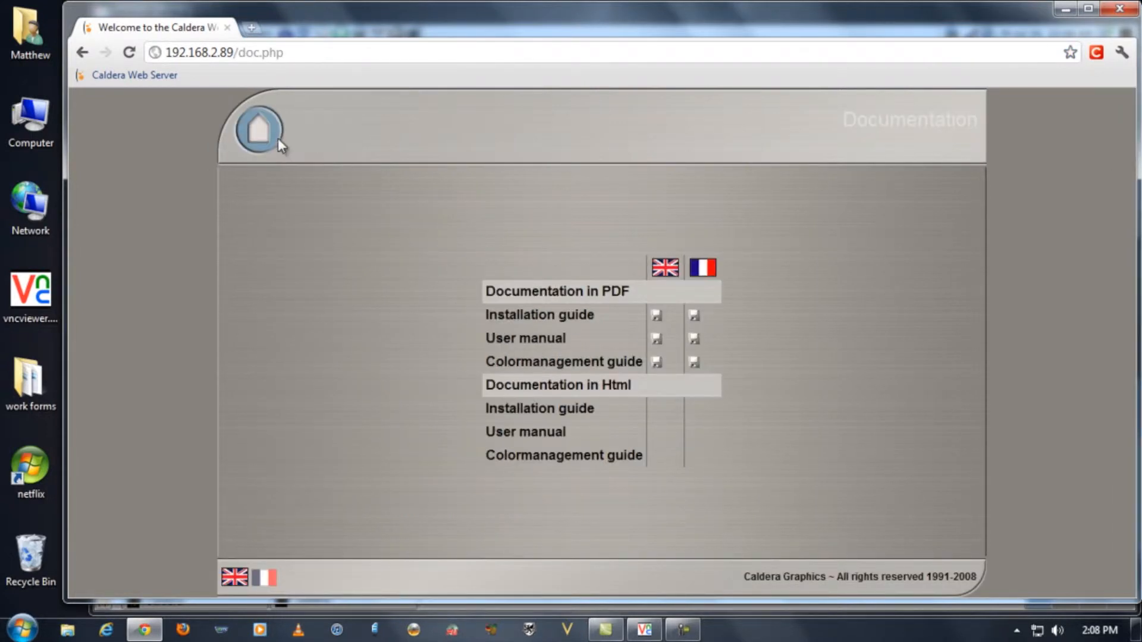
pyautogui.click(257, 128)
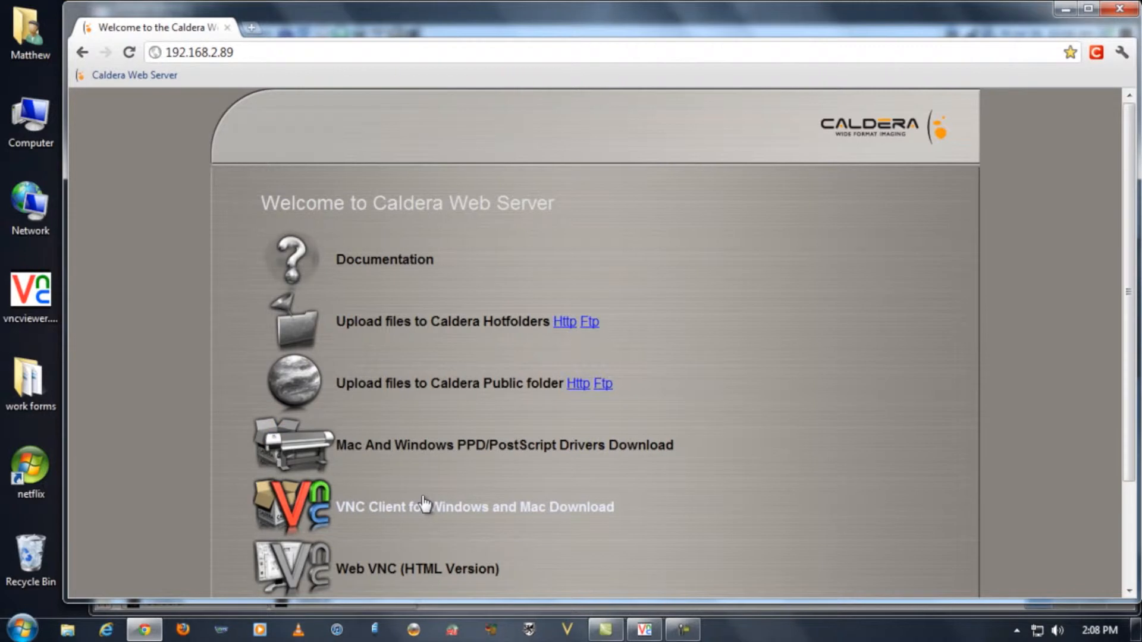
pyautogui.click(474, 507)
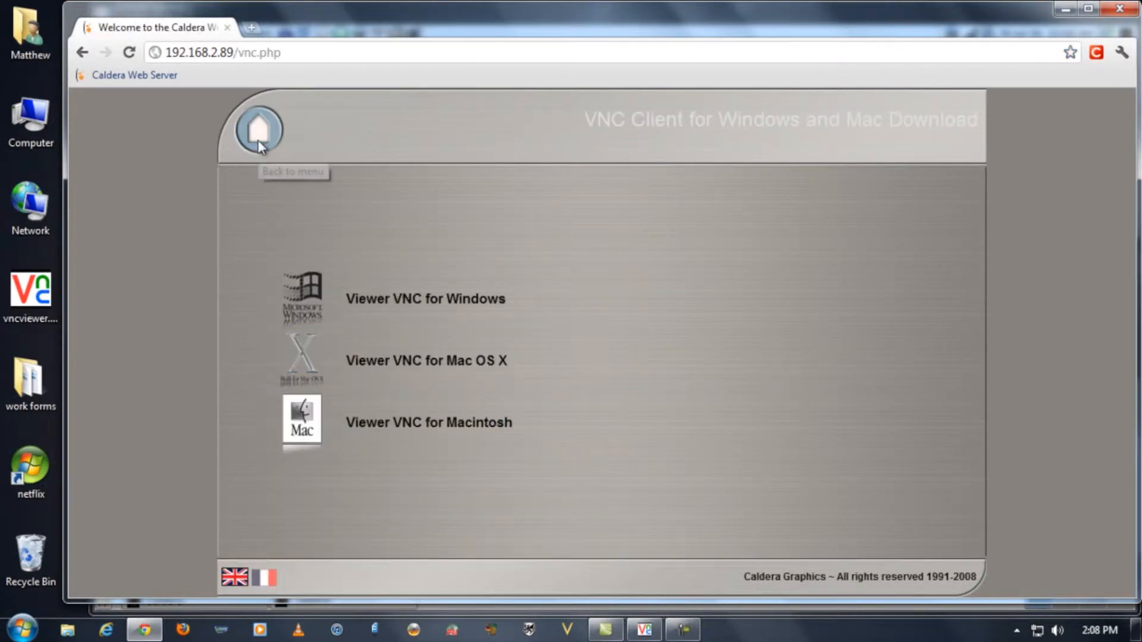
pyautogui.click(257, 130)
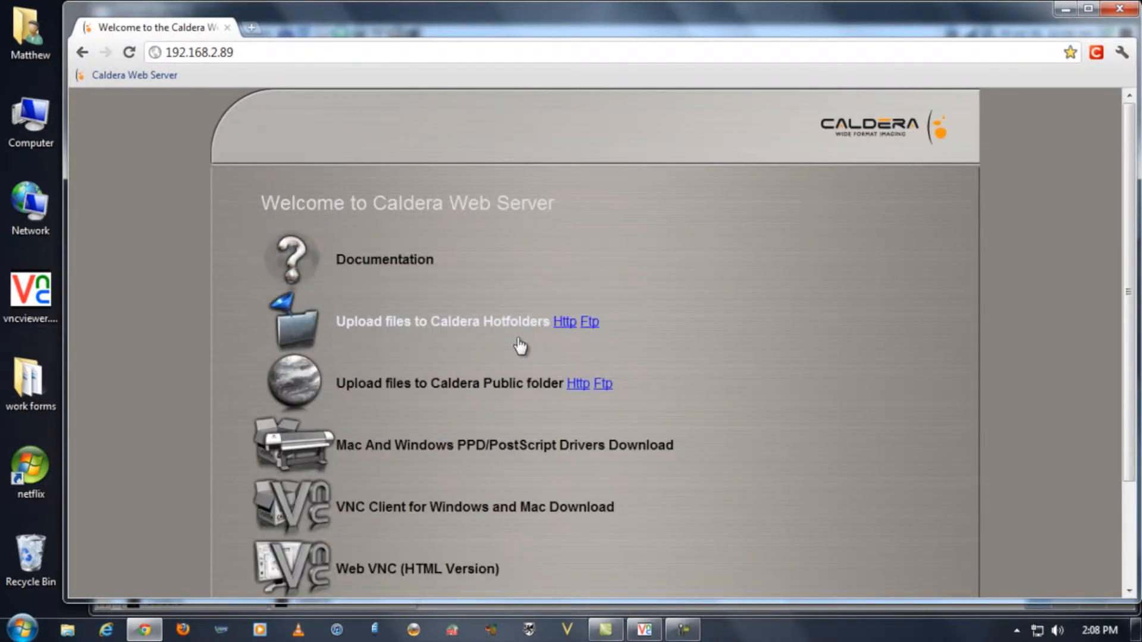
pyautogui.moveTo(511, 415)
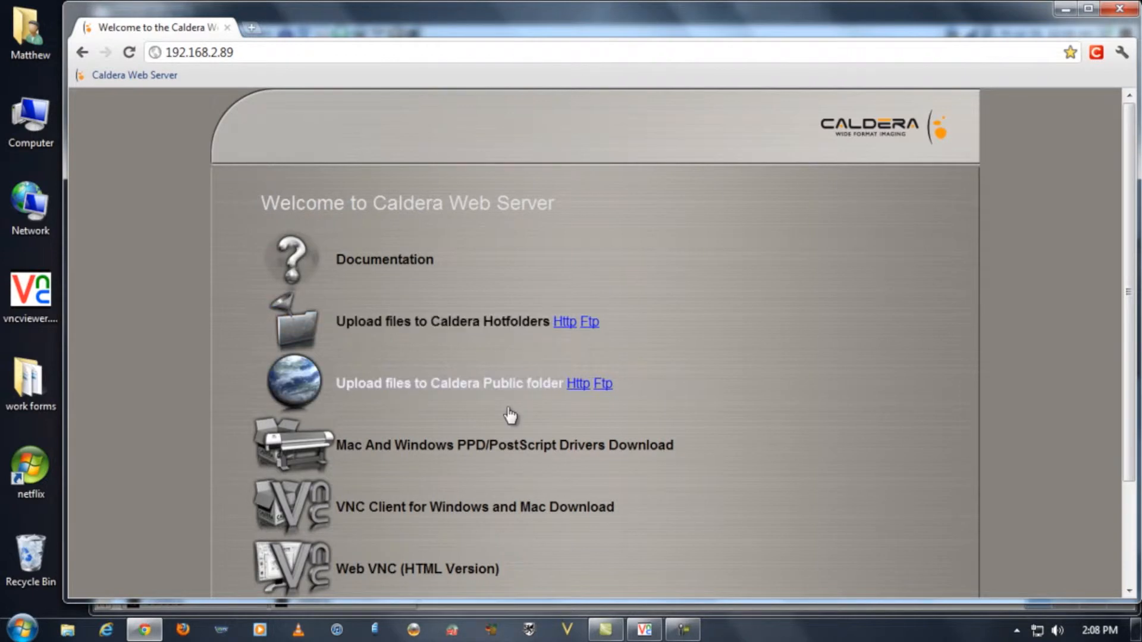
pyautogui.moveTo(515, 395)
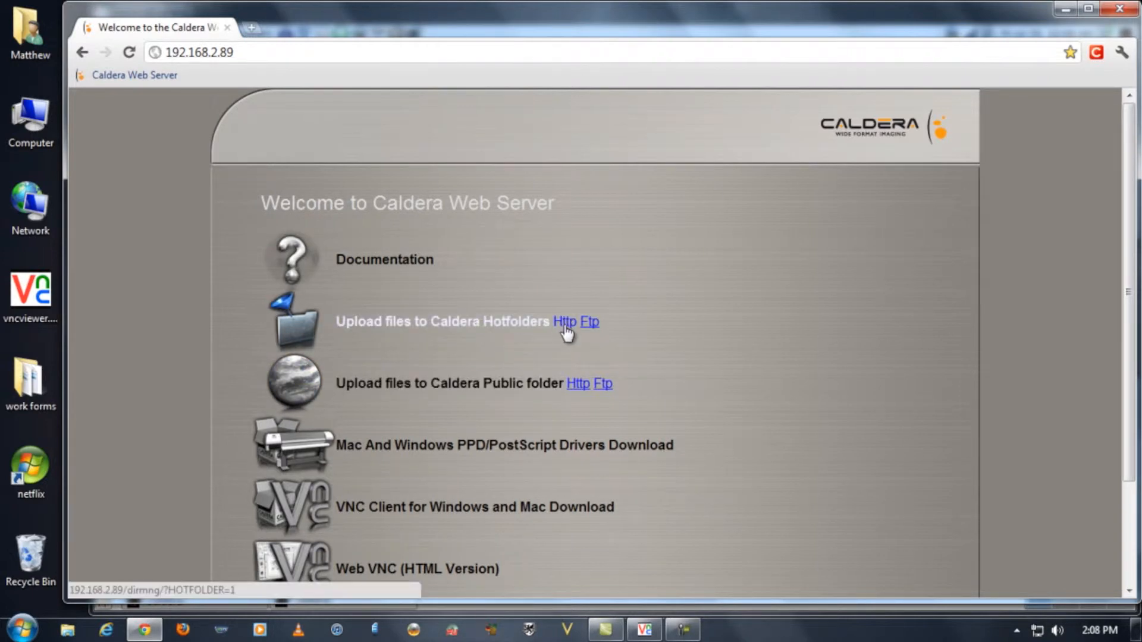
pyautogui.click(564, 321)
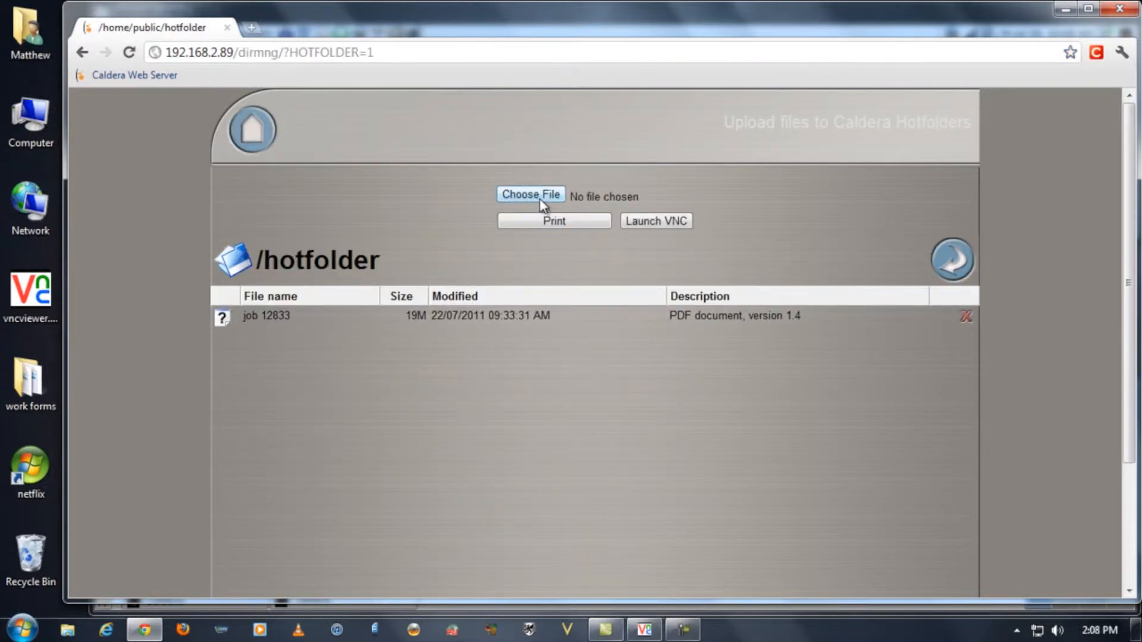
pyautogui.click(530, 194)
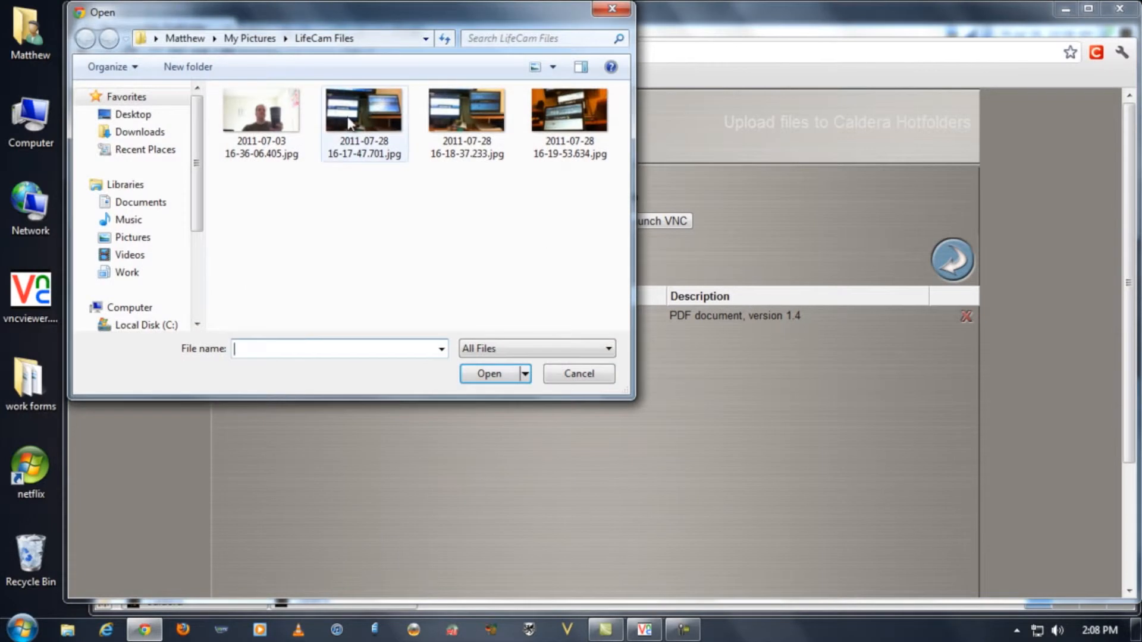
pyautogui.click(364, 111)
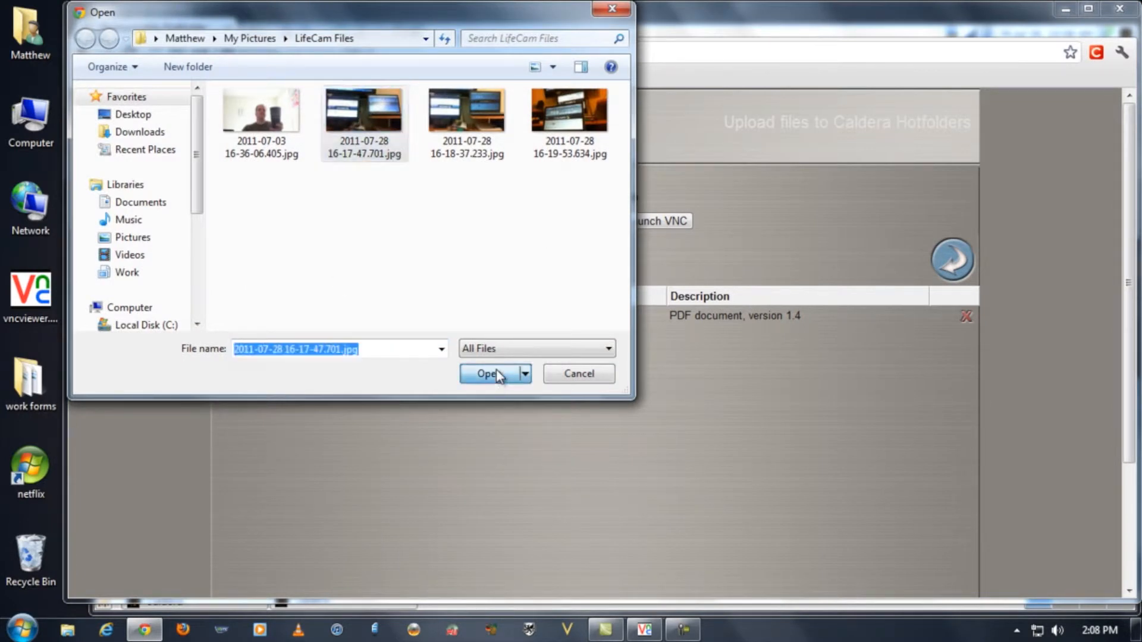
pyautogui.click(488, 374)
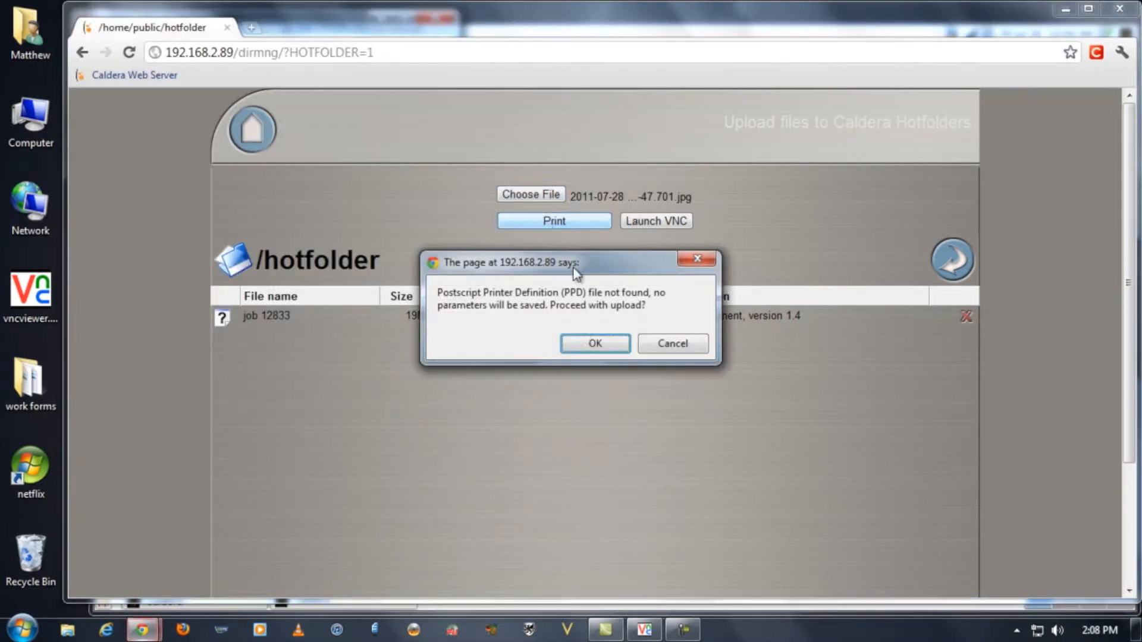
pyautogui.click(595, 343)
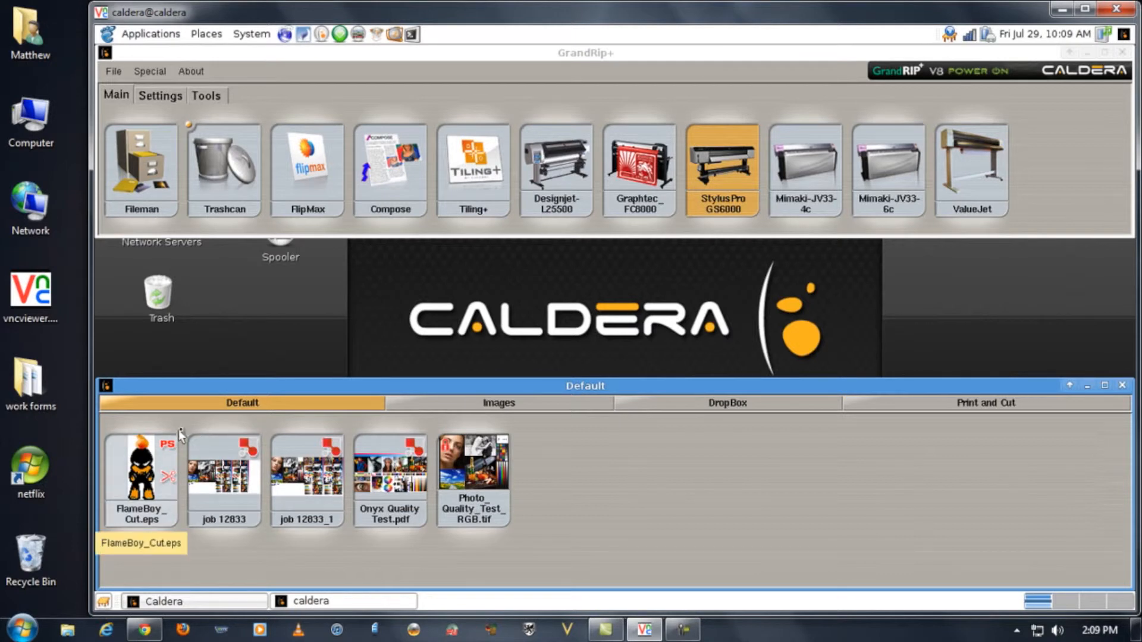
pyautogui.moveTo(197, 408)
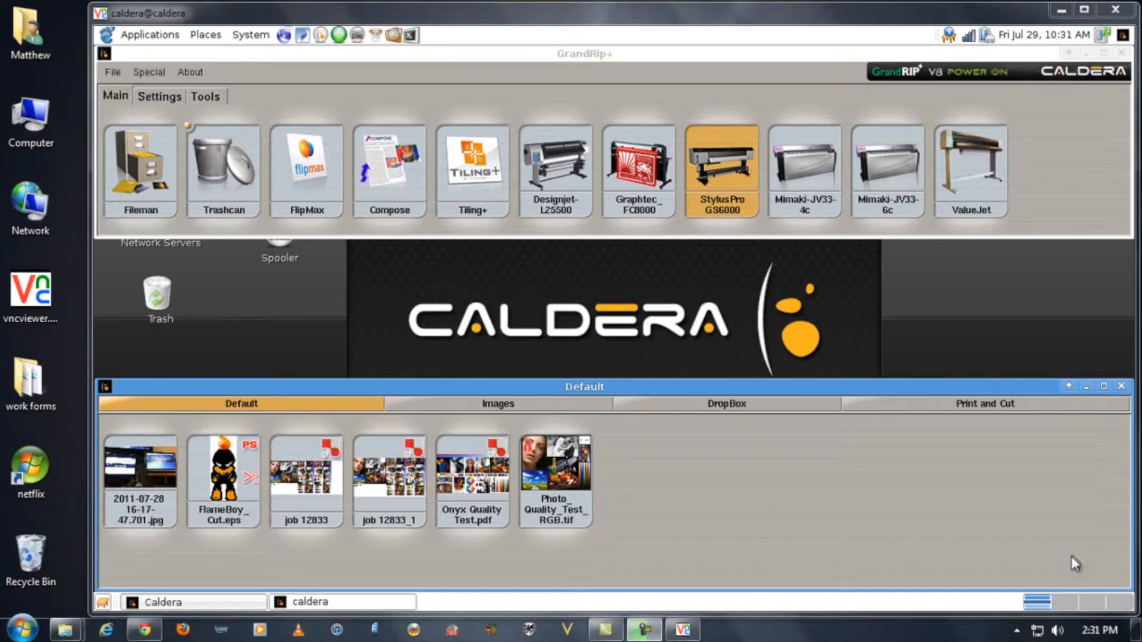
pyautogui.moveTo(658, 609)
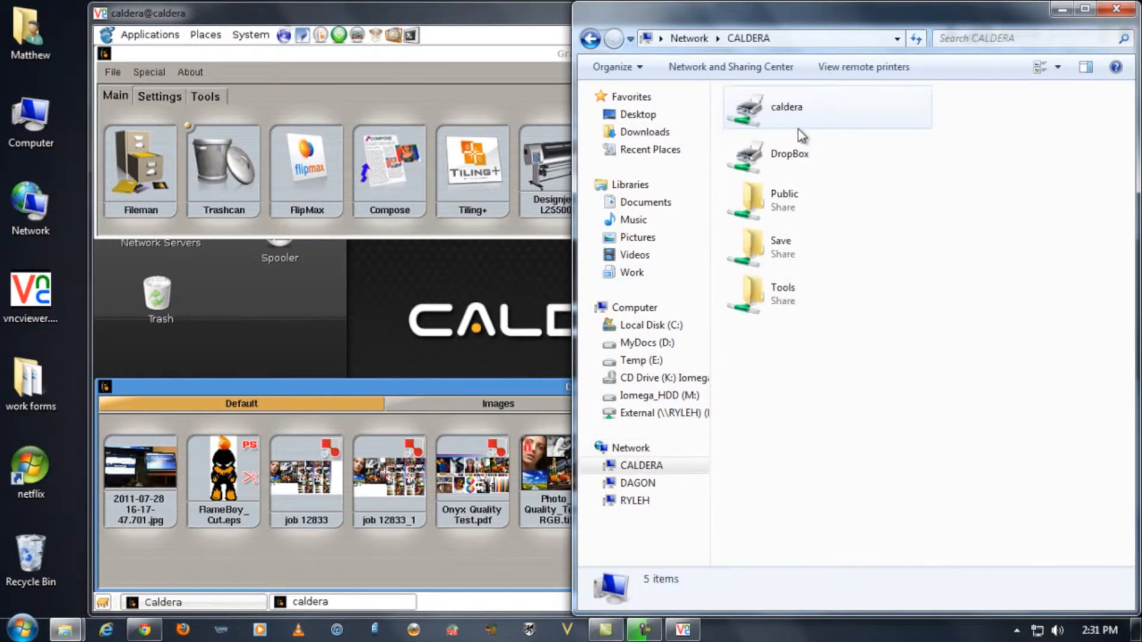
# Browse into CALDERA's Public/hotfolder share listing the uploaded jpg and job 12833.
pyautogui.doubleClick(784, 200)
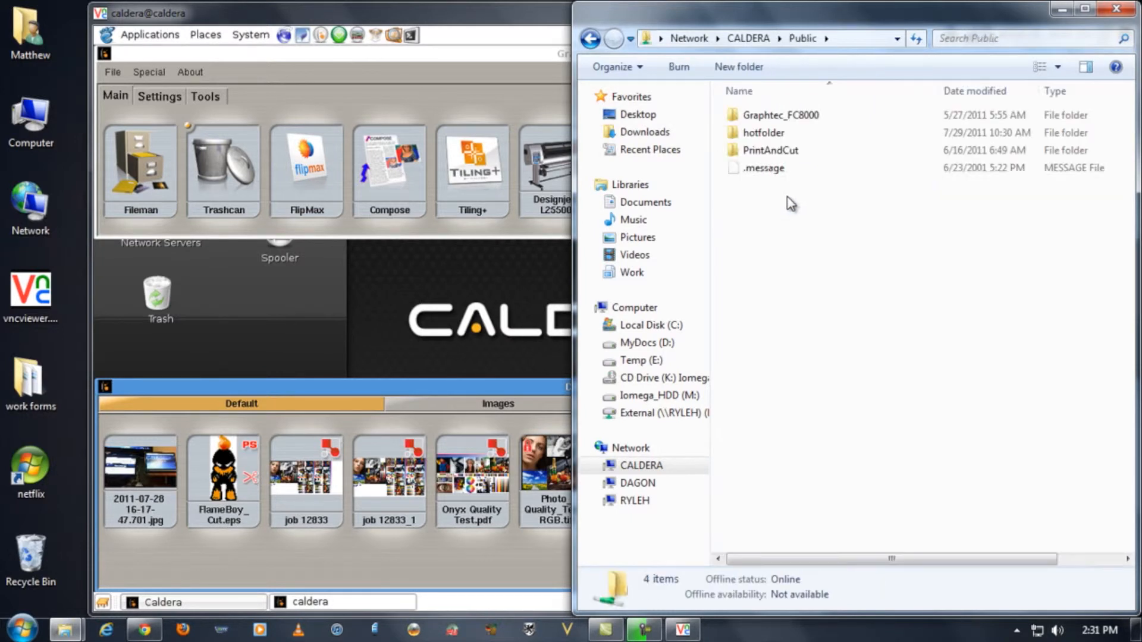
pyautogui.doubleClick(764, 132)
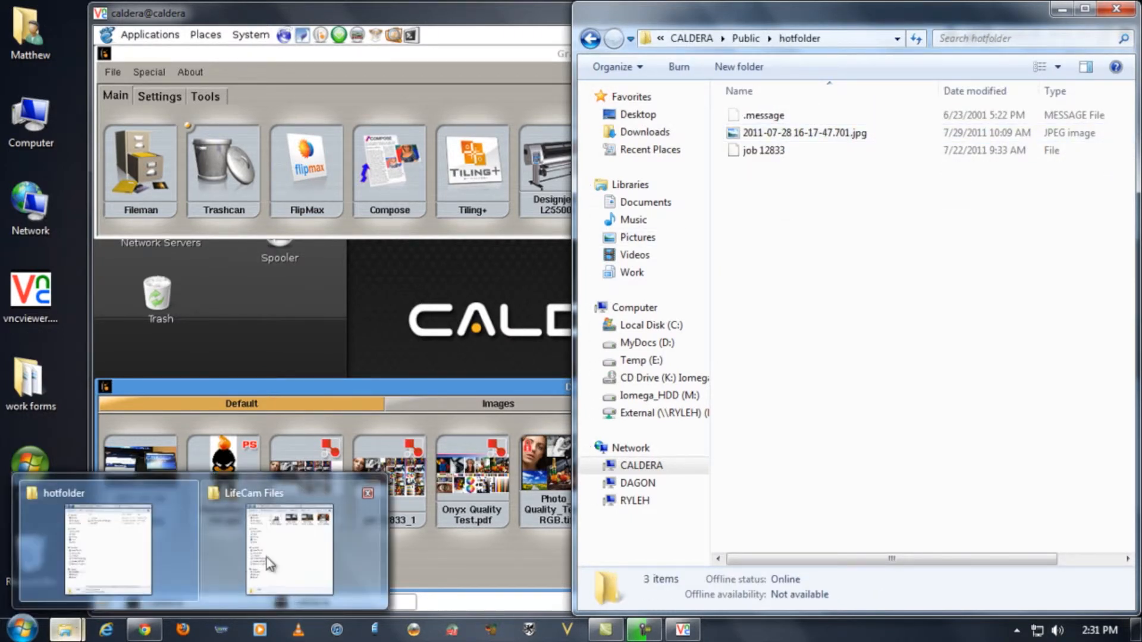
pyautogui.click(289, 546)
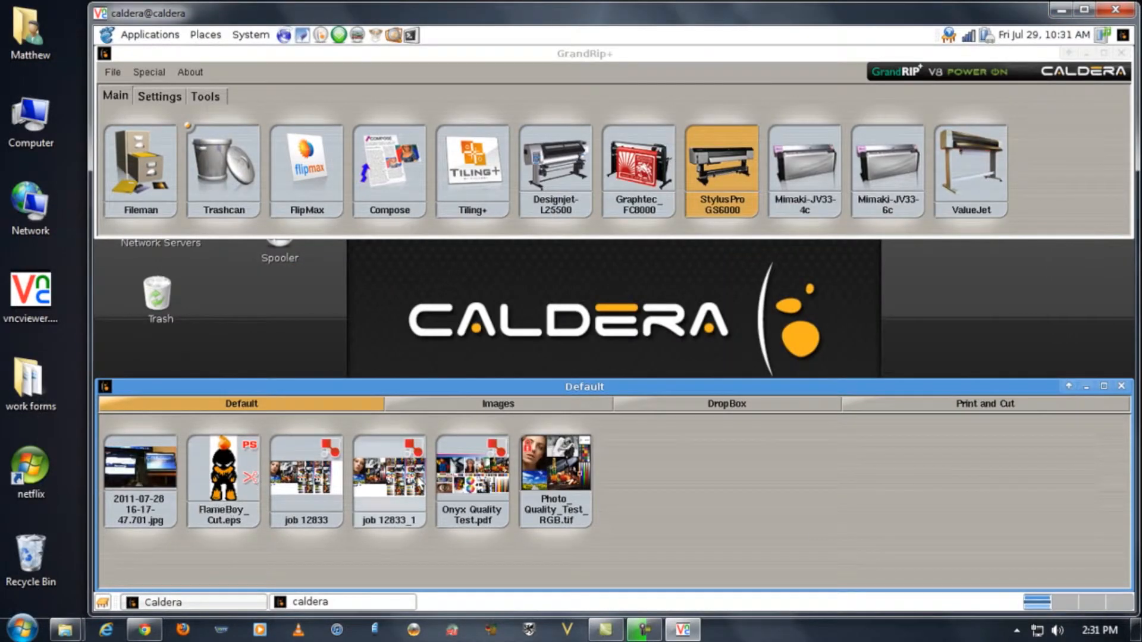
pyautogui.moveTo(645, 481)
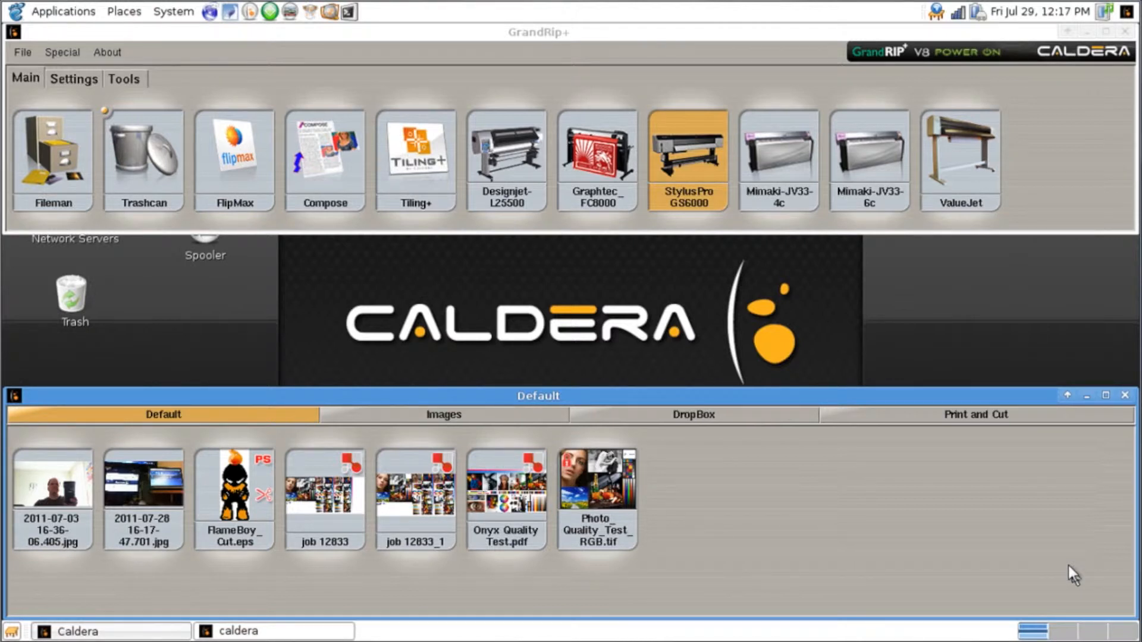
pyautogui.moveTo(172, 63)
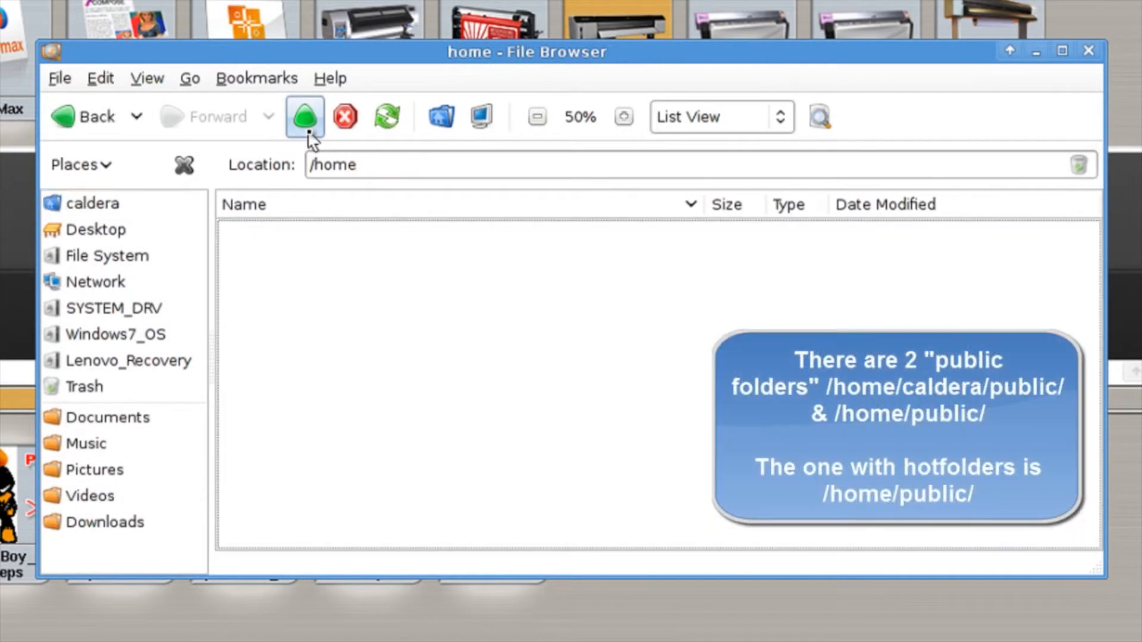
# Inside /home/public, create a new folder and name it JohnDoe.
pyautogui.click(303, 117)
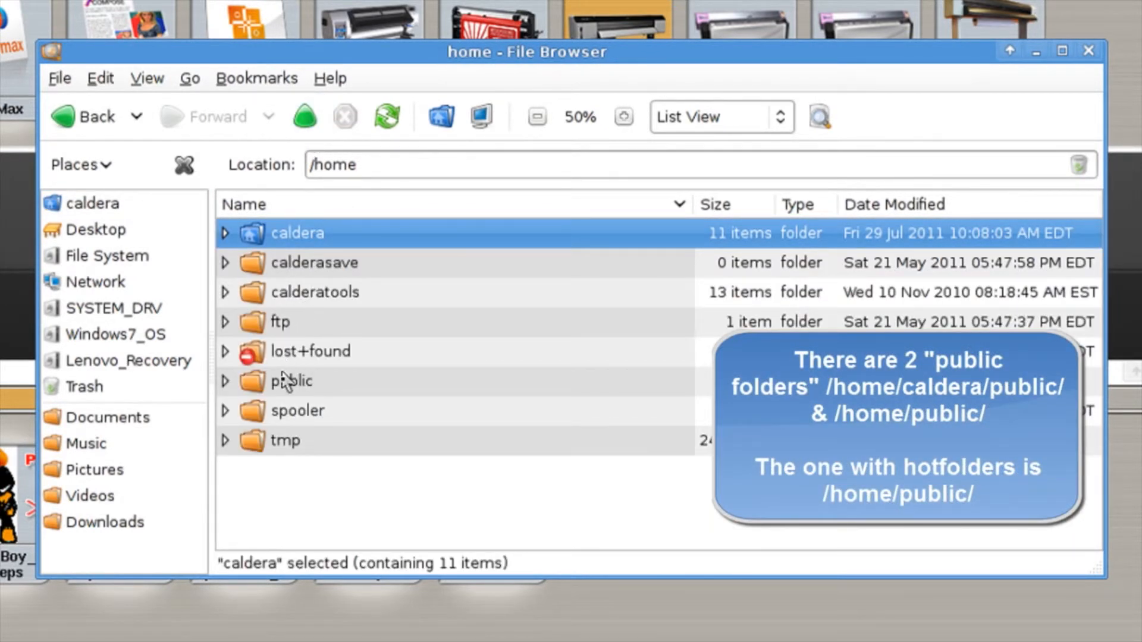
pyautogui.doubleClick(292, 380)
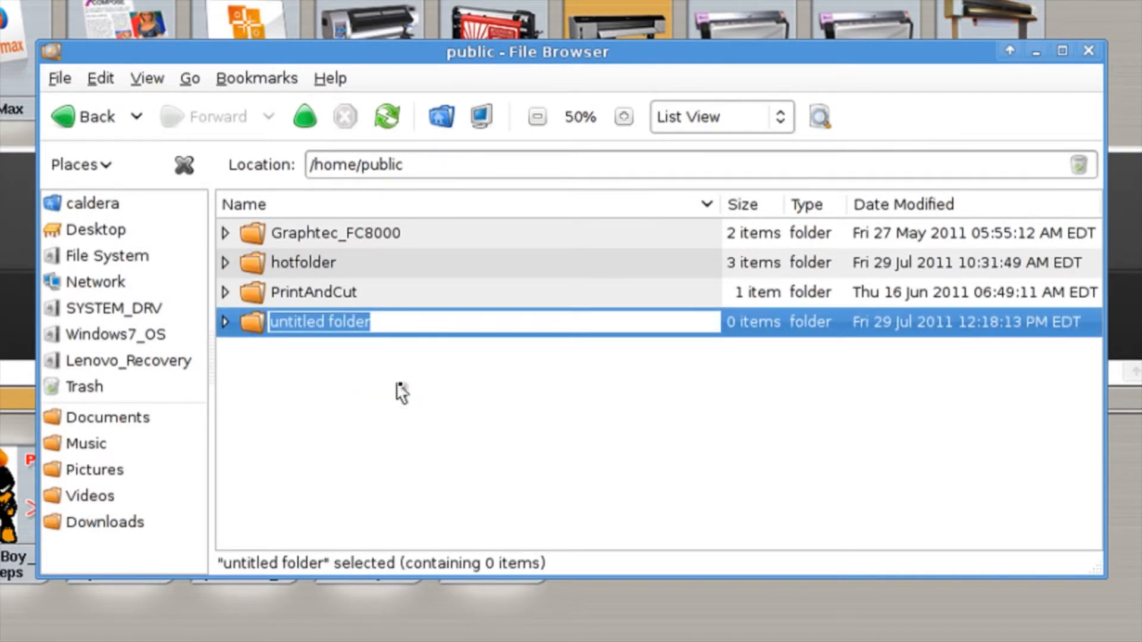
pyautogui.write('Jo')
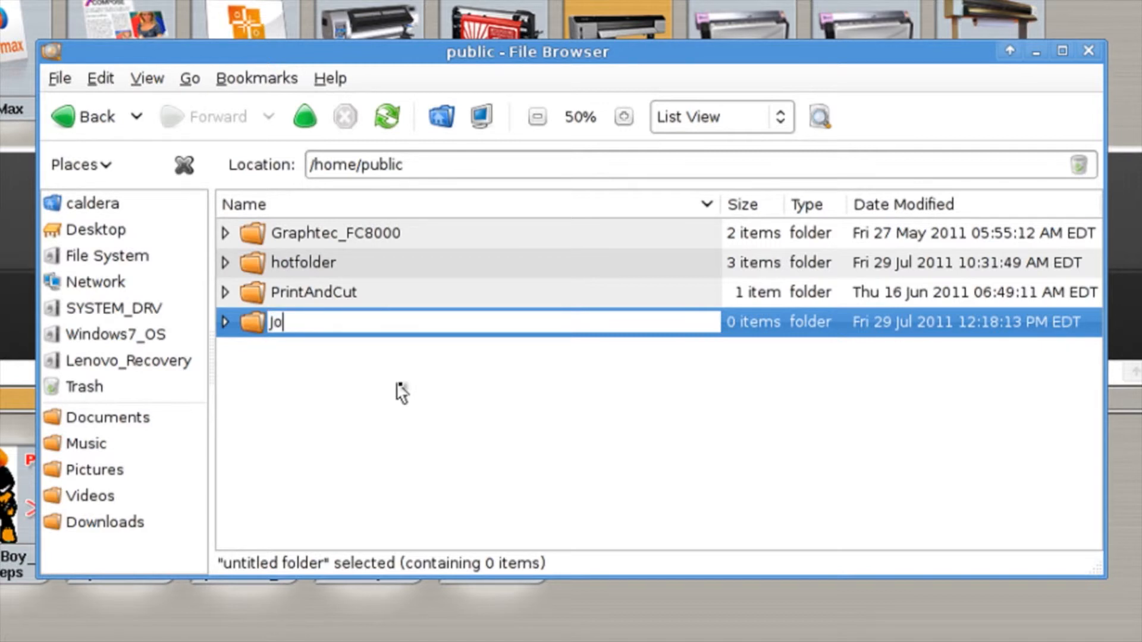
pyautogui.write('hn')
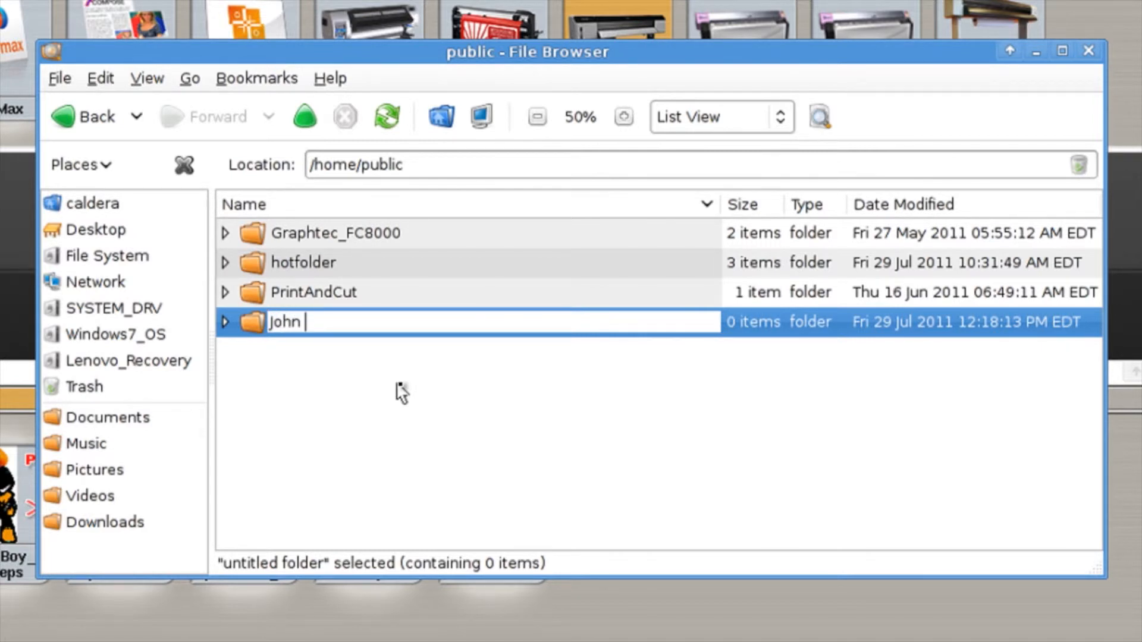
pyautogui.write('Doe')
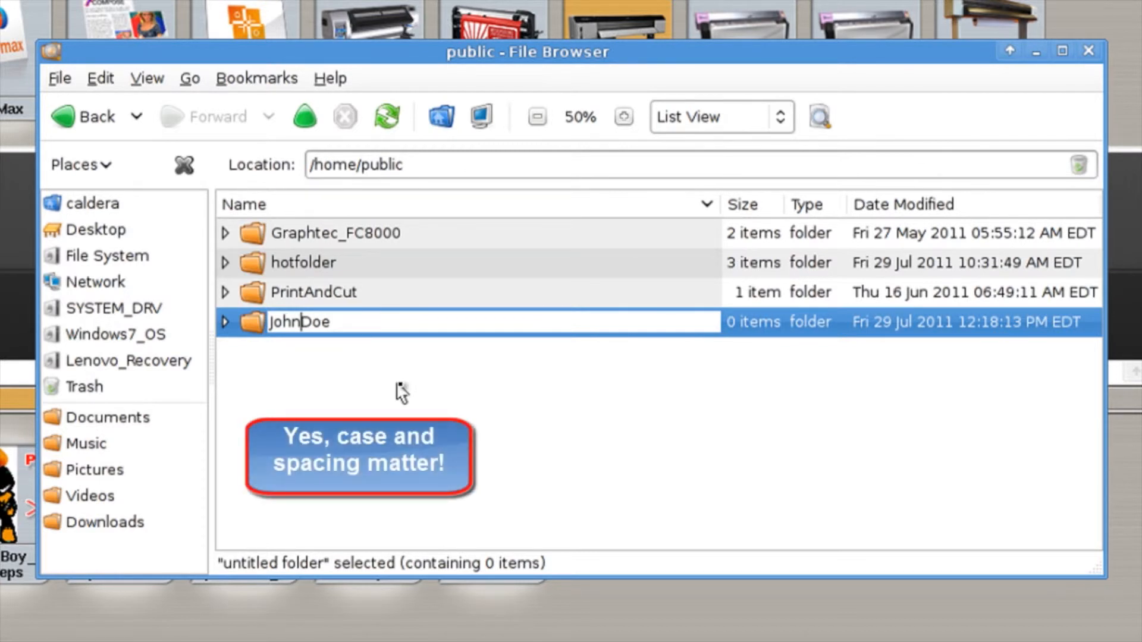
pyautogui.press('Return')
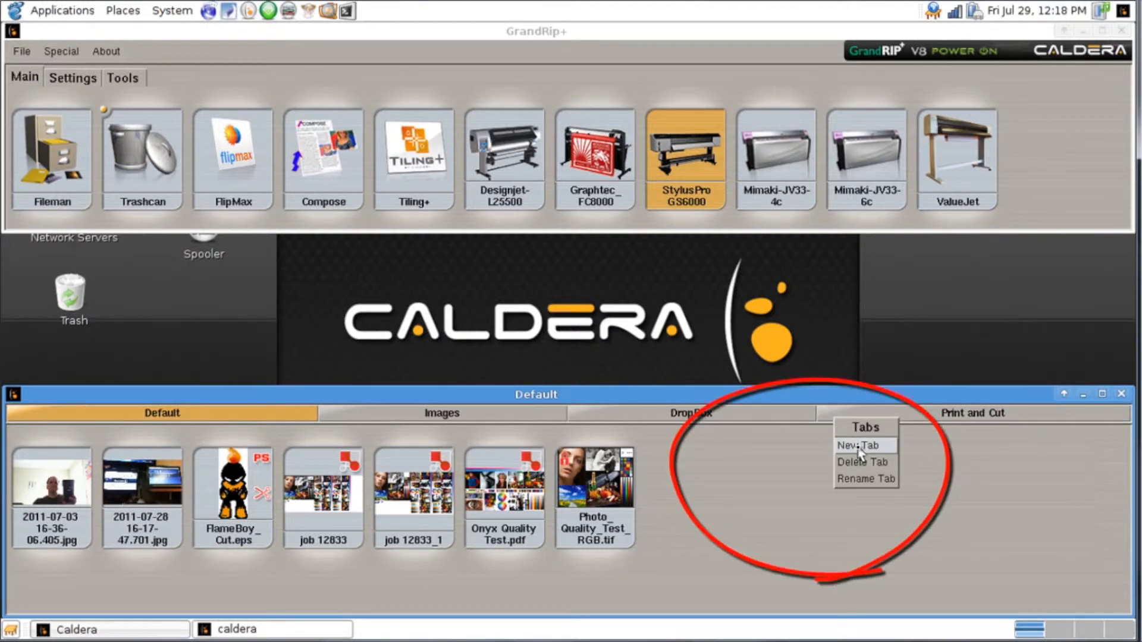
# Create a new job-list tab named John Doe and switch to it.
pyautogui.click(858, 445)
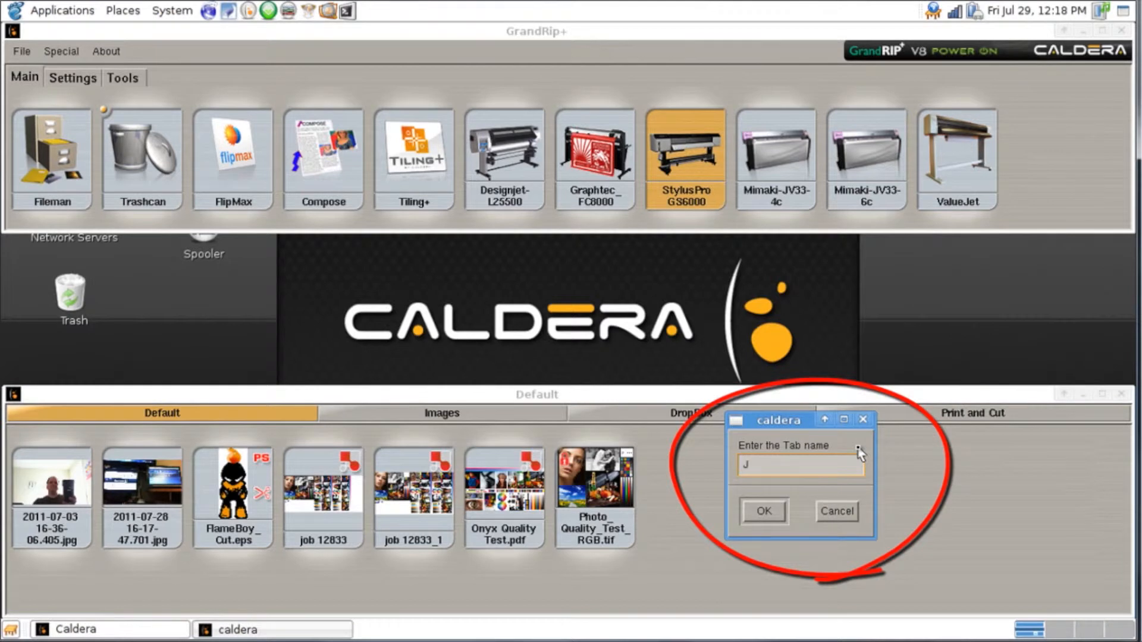
pyautogui.write('John Doe')
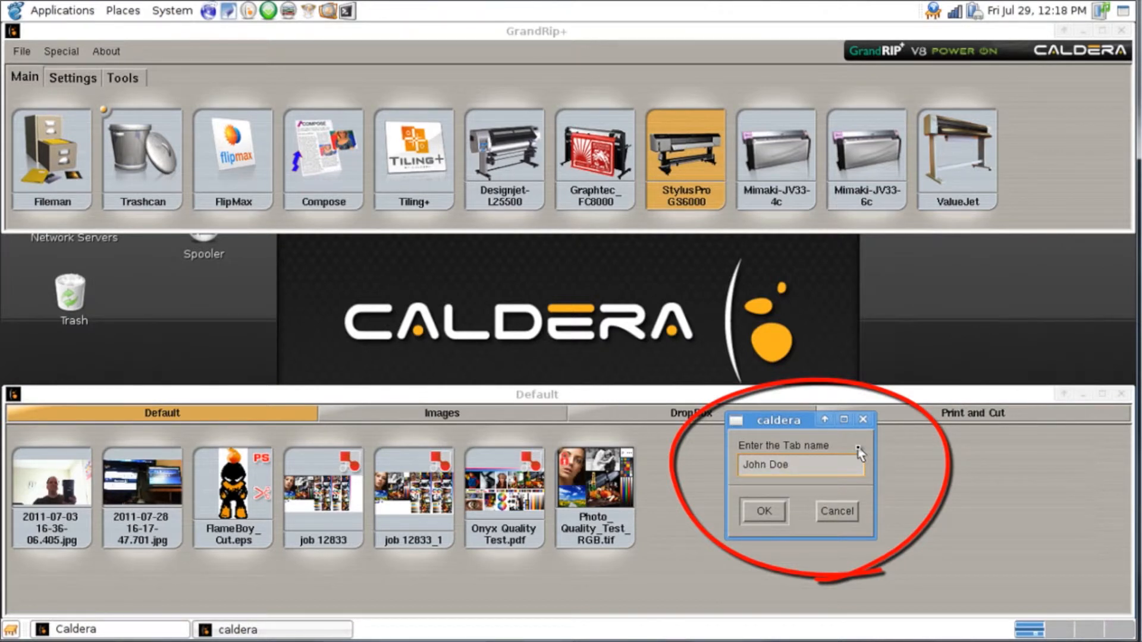
pyautogui.click(763, 511)
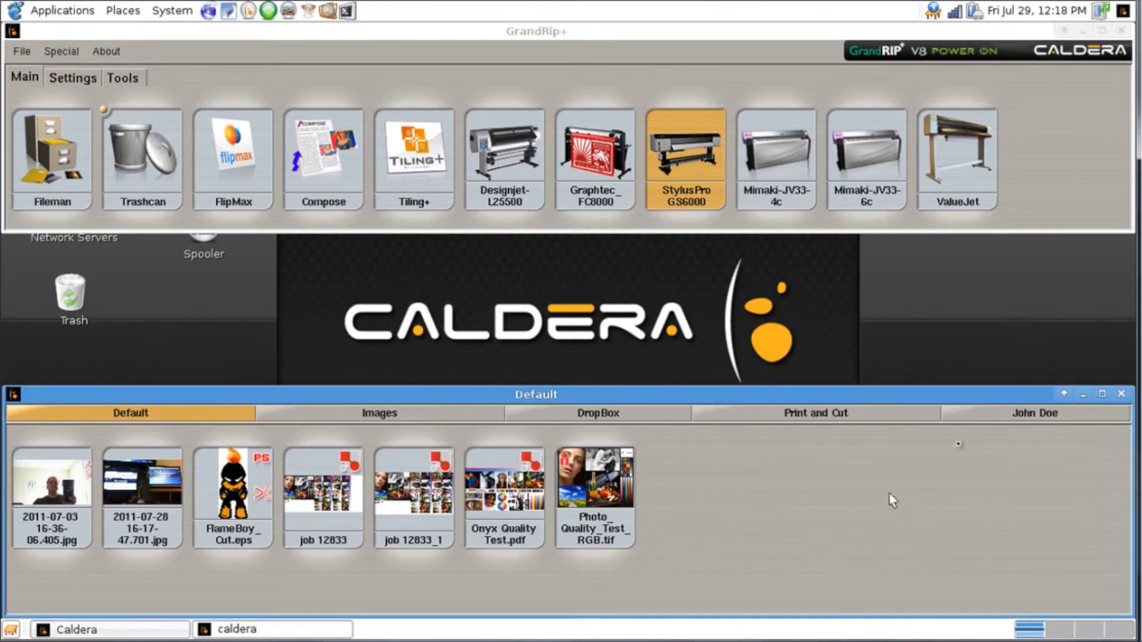
pyautogui.click(1033, 413)
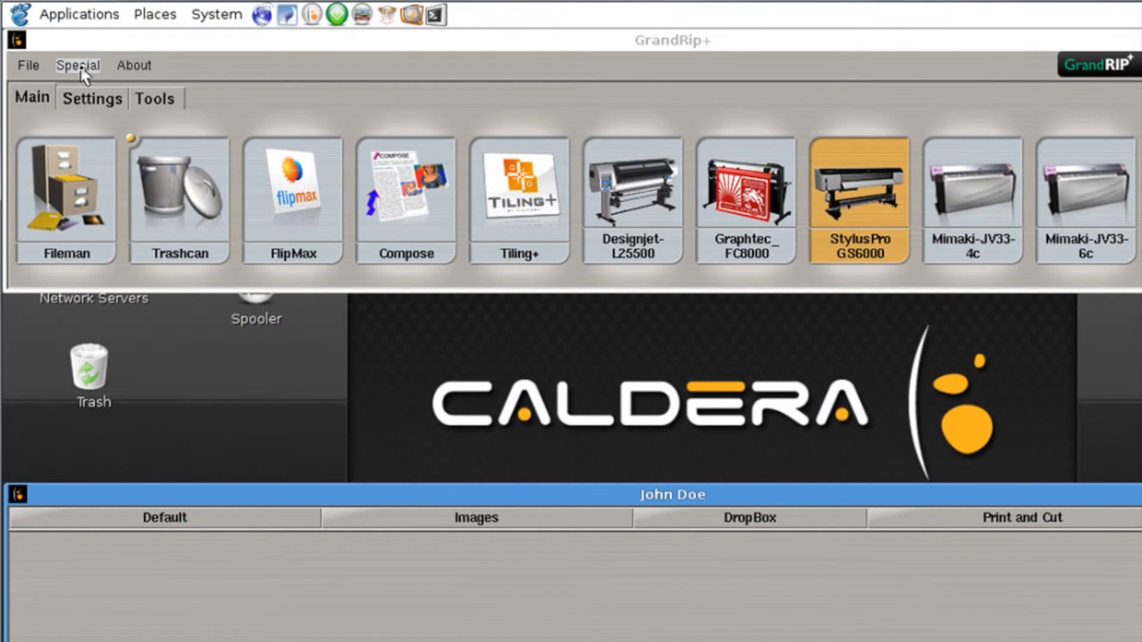
# Bring up the HotFolders manager via Special > Hot Folders.
pyautogui.click(76, 64)
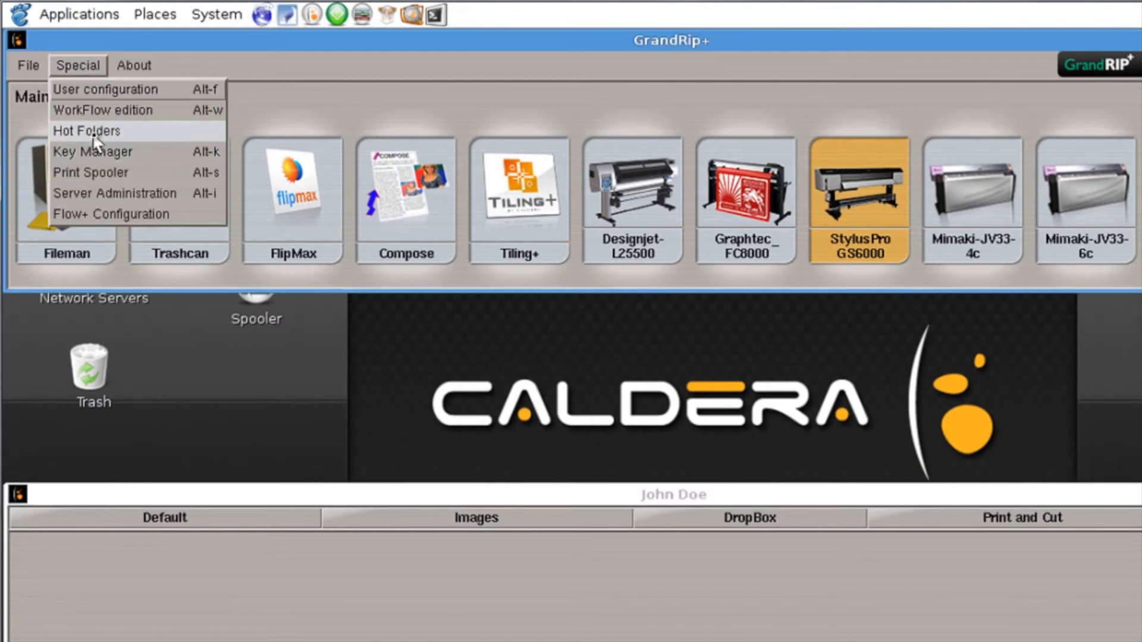
pyautogui.click(86, 130)
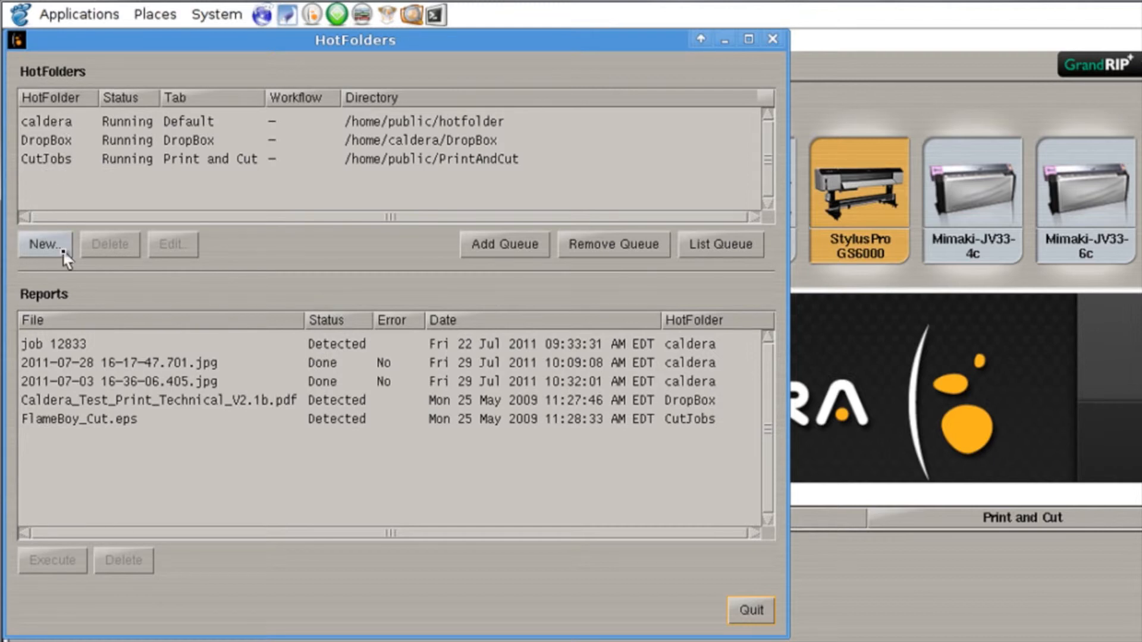
# Define a new hot folder named John Doe sending its jobs to the John Doe tab.
pyautogui.click(44, 244)
pyautogui.write('J')
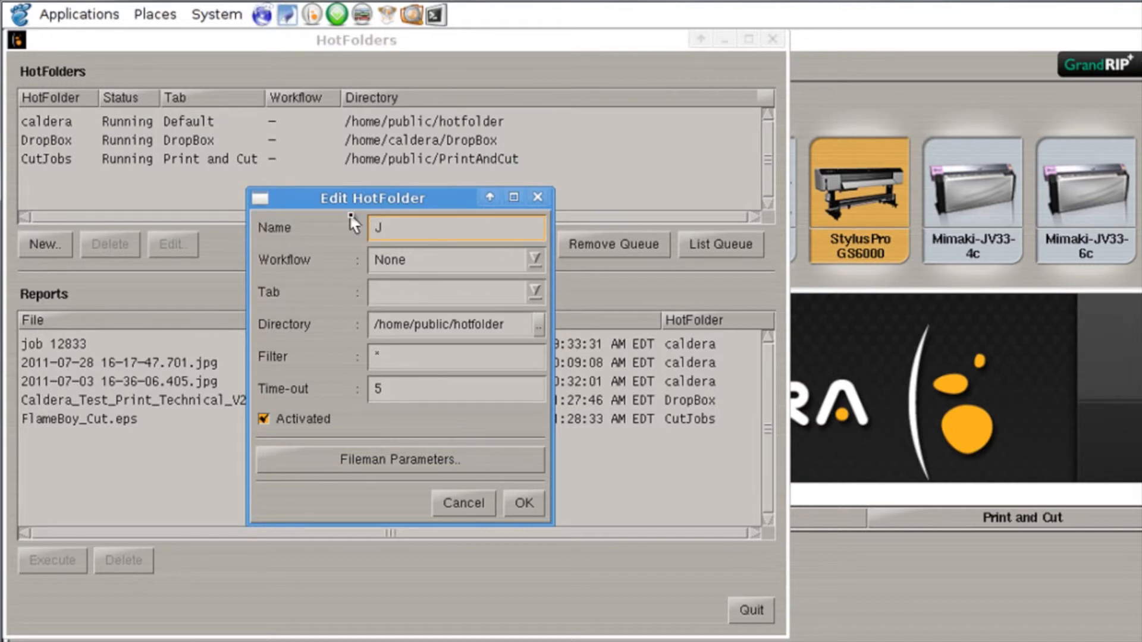
pyautogui.write('ohn Doe')
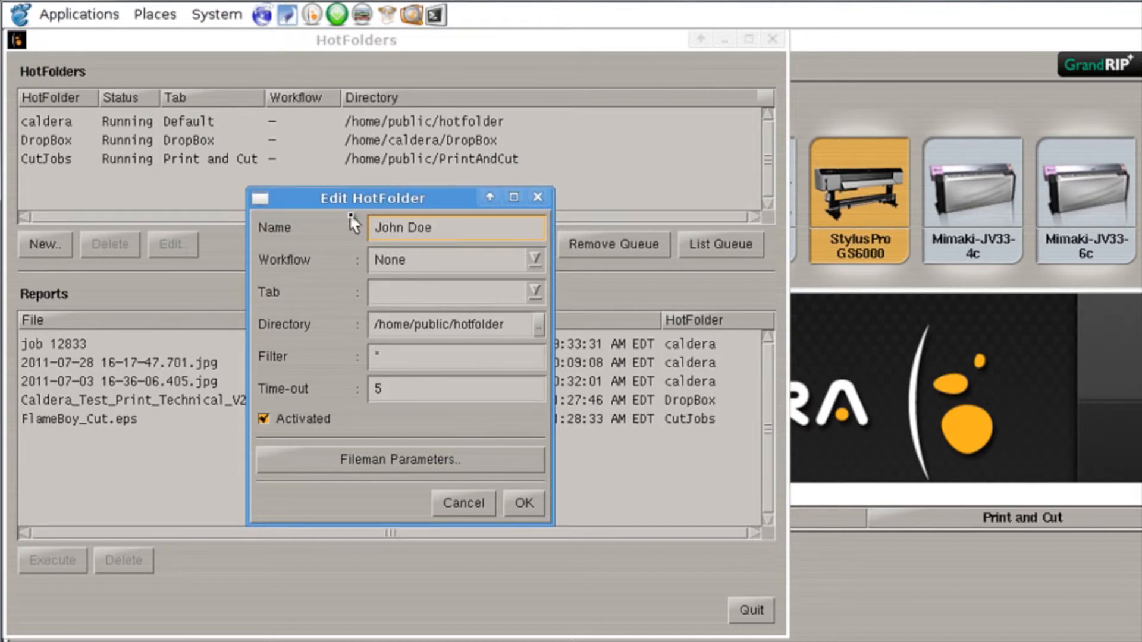
pyautogui.moveTo(511, 277)
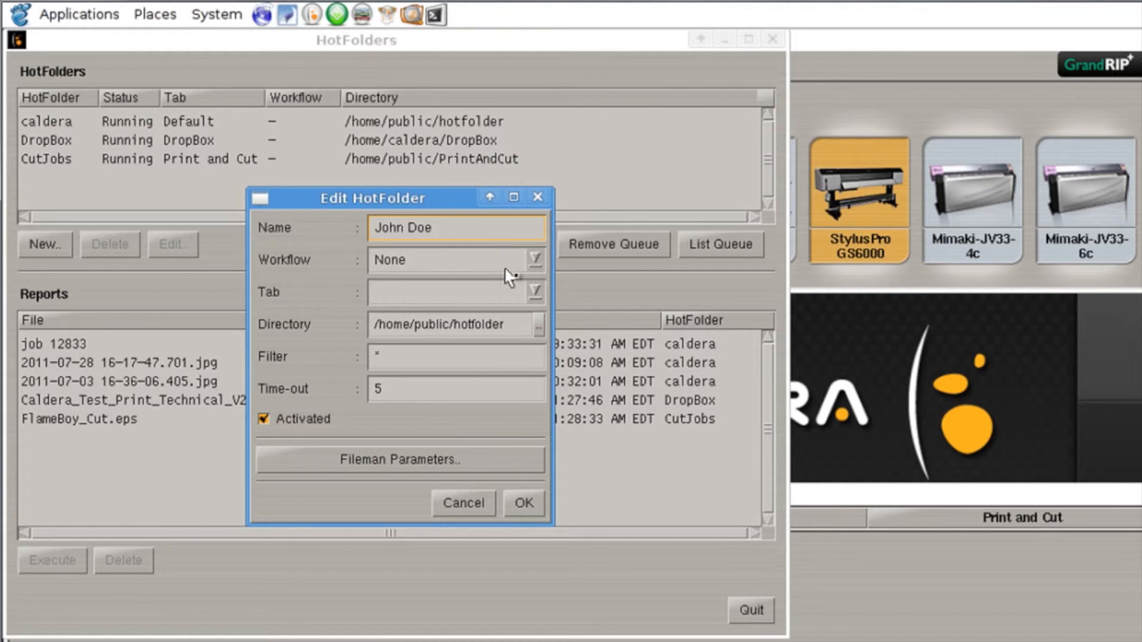
pyautogui.click(535, 293)
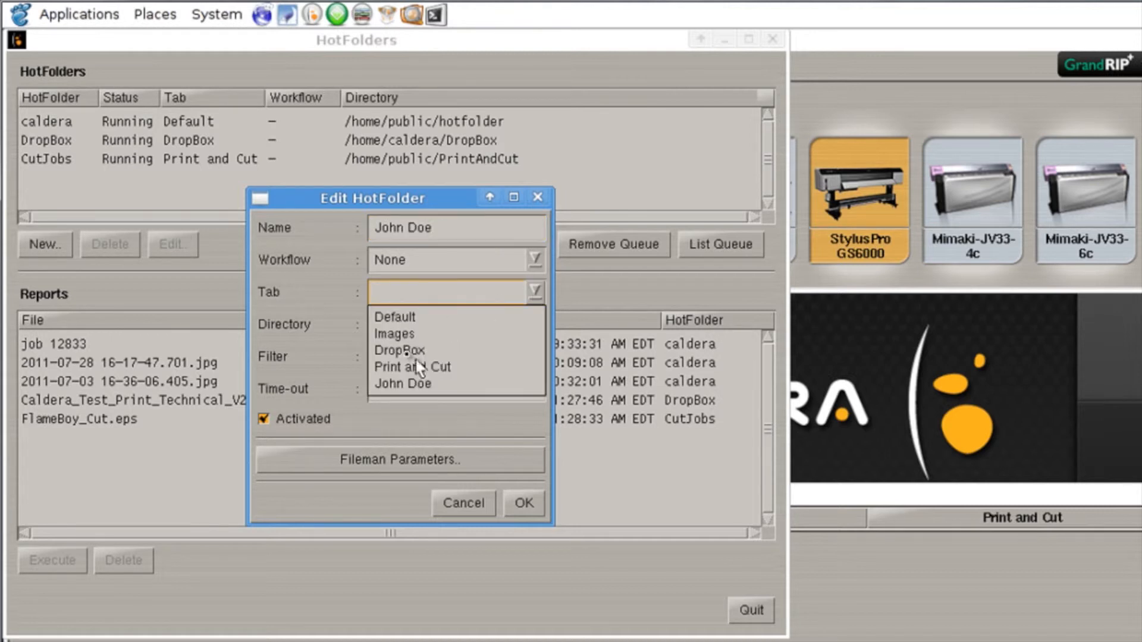
pyautogui.click(403, 384)
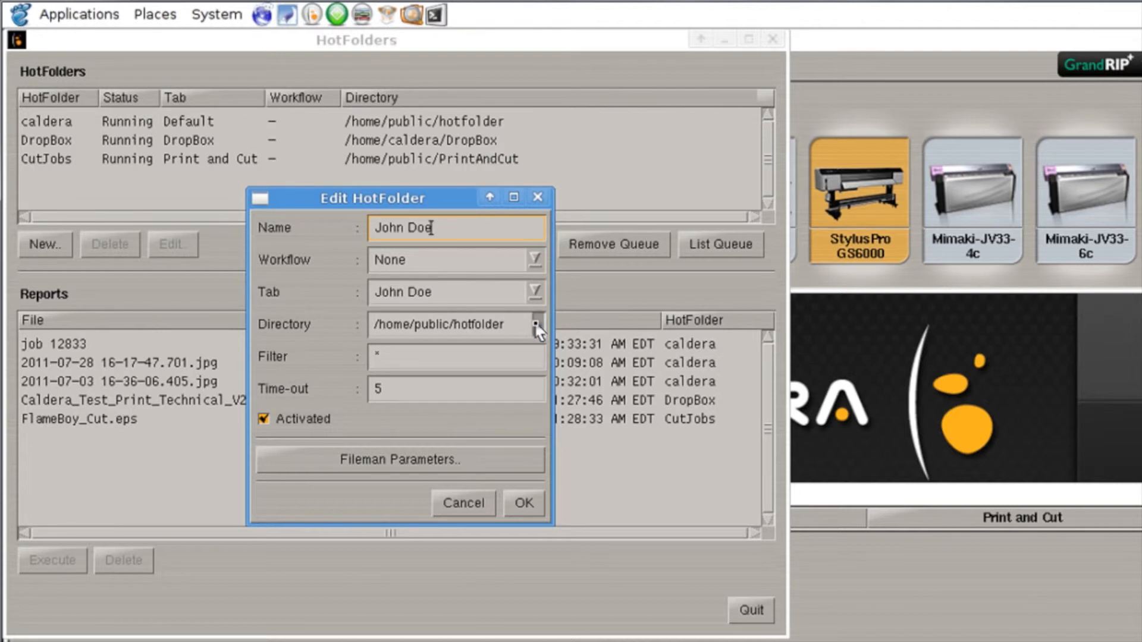
# Set the hot folder's watched directory to /home/public/JohnDoe.
pyautogui.click(537, 323)
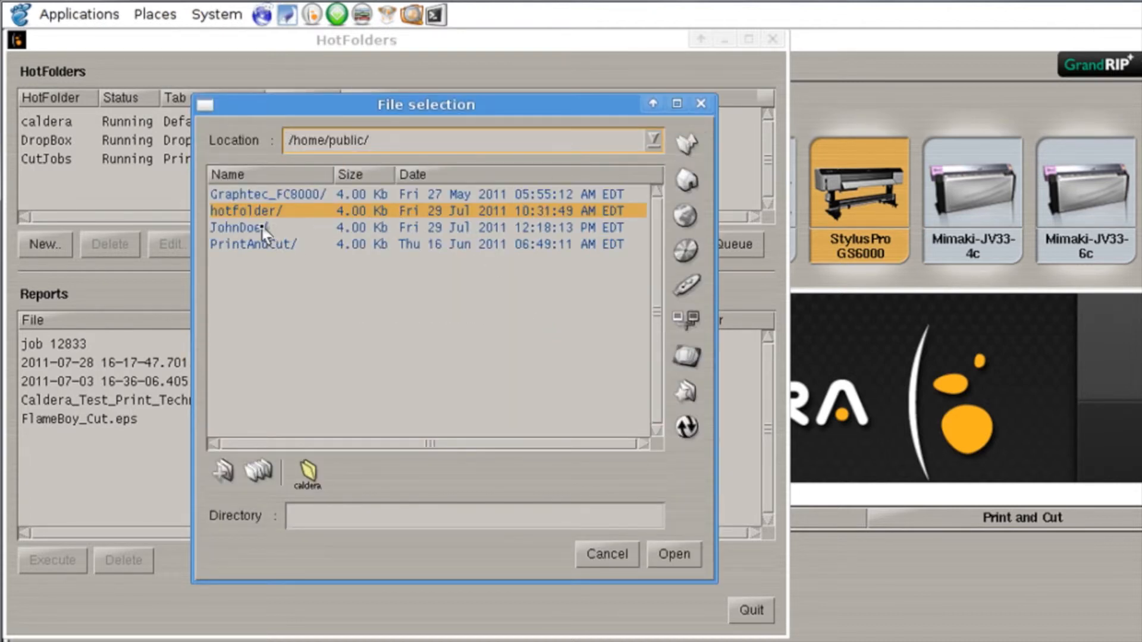
pyautogui.click(262, 227)
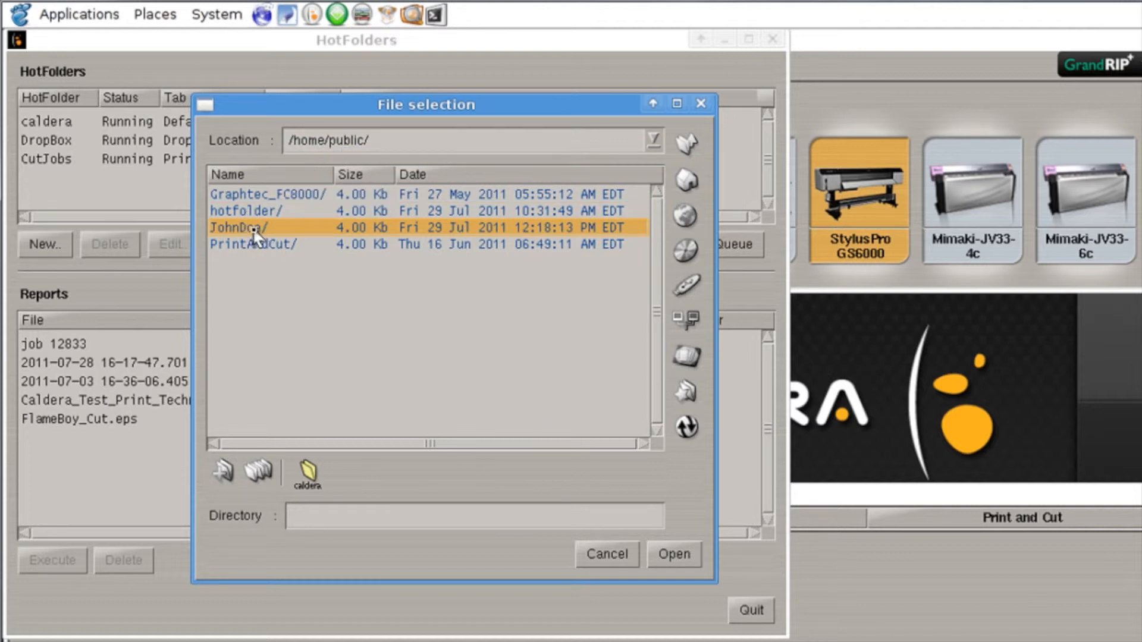
pyautogui.doubleClick(238, 228)
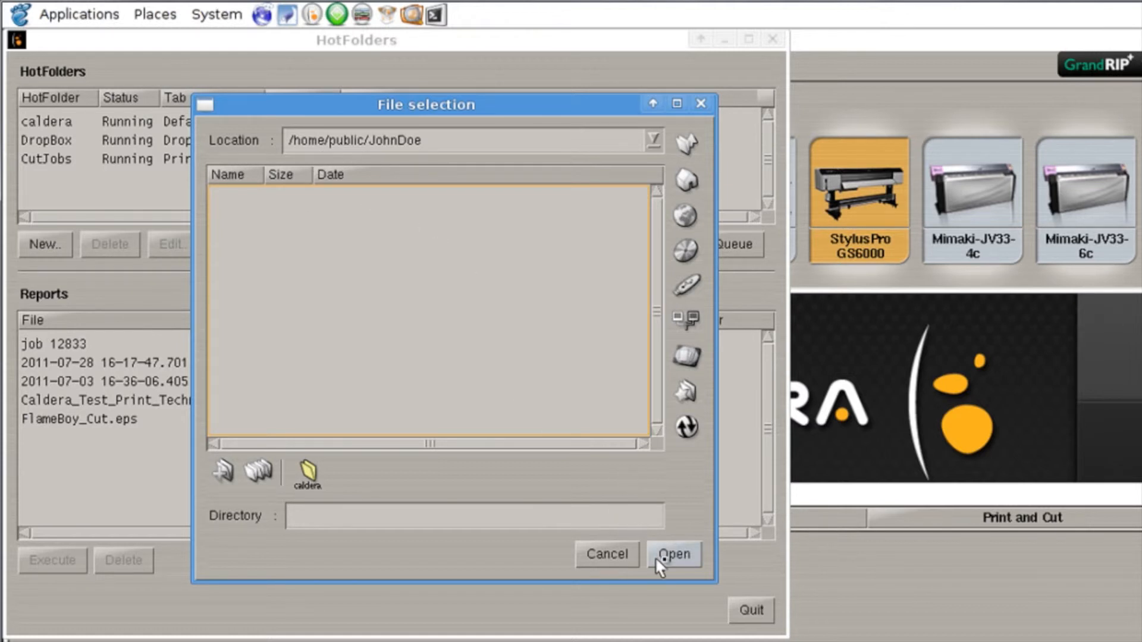
pyautogui.click(671, 554)
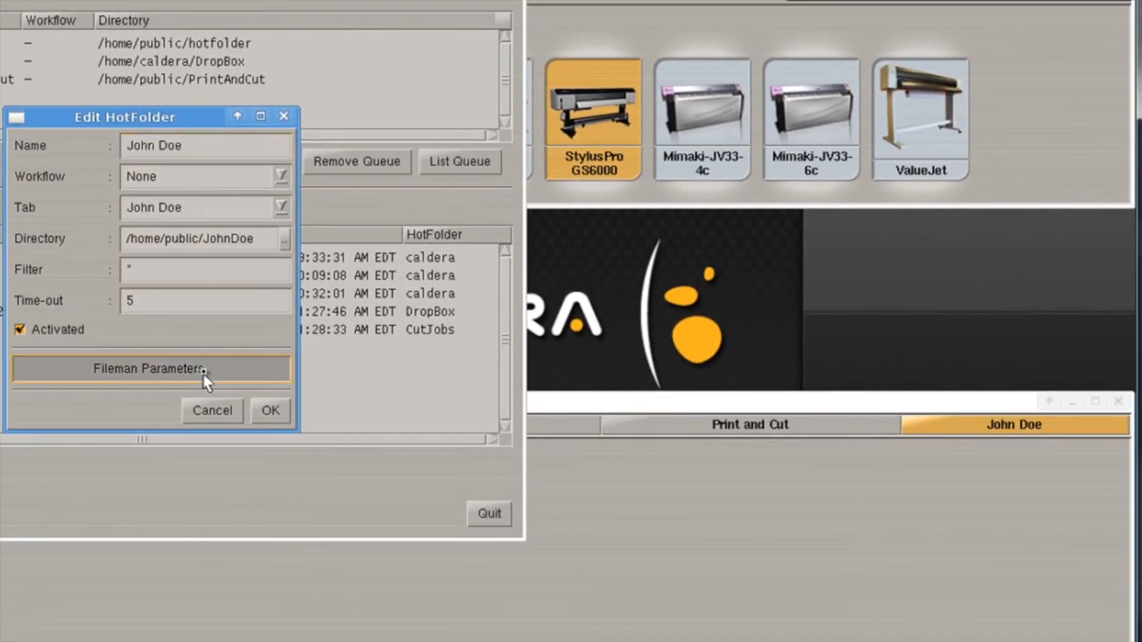
# Bring up the Fileman parameters window for the John Doe hot folder.
pyautogui.click(149, 369)
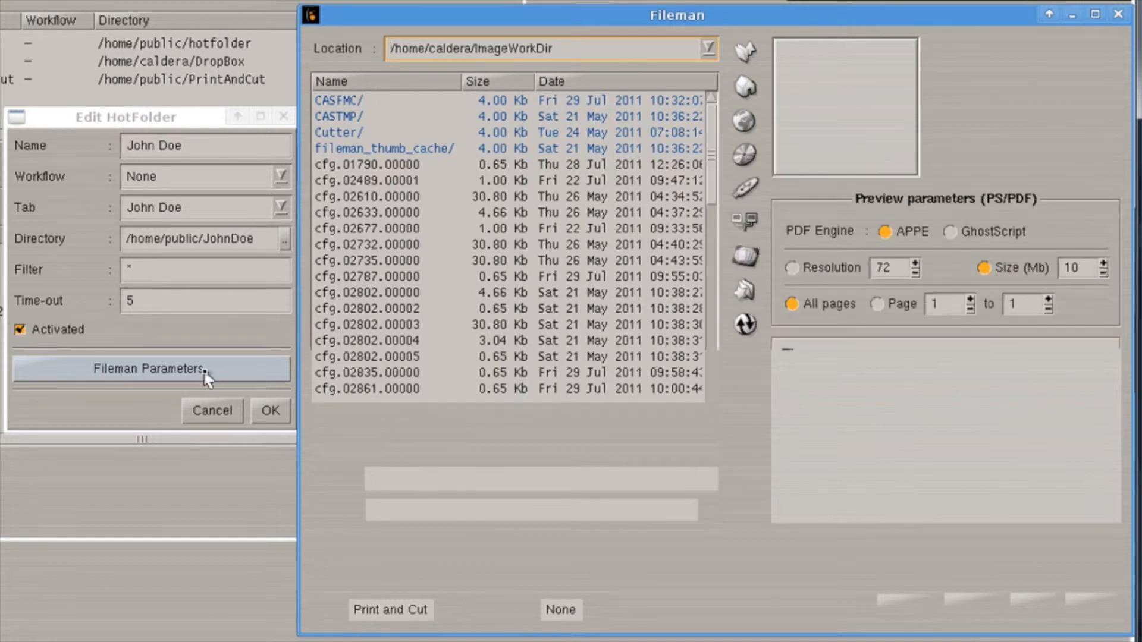
pyautogui.click(151, 369)
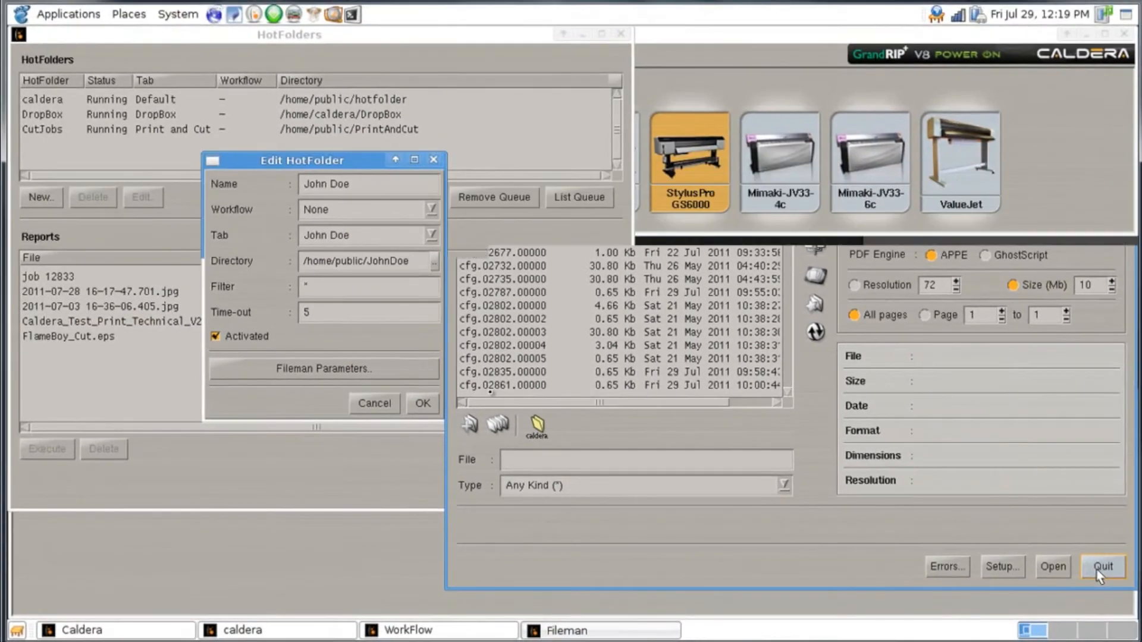
# Quit Fileman and confirm the Edit HotFolder dialog so John Doe starts running.
pyautogui.click(421, 403)
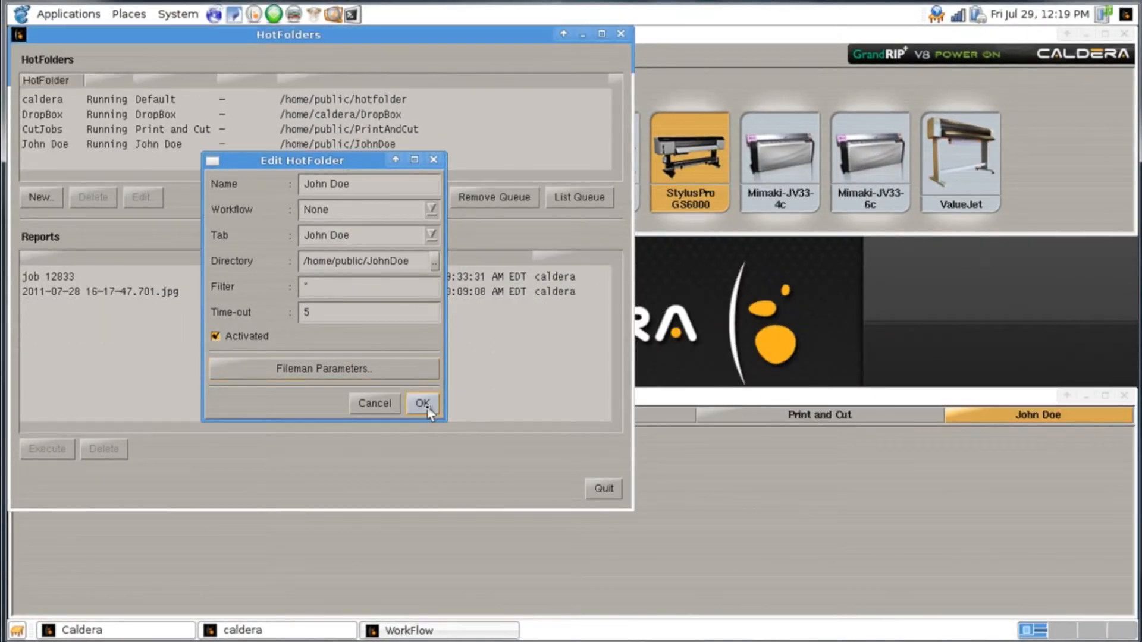
pyautogui.click(422, 403)
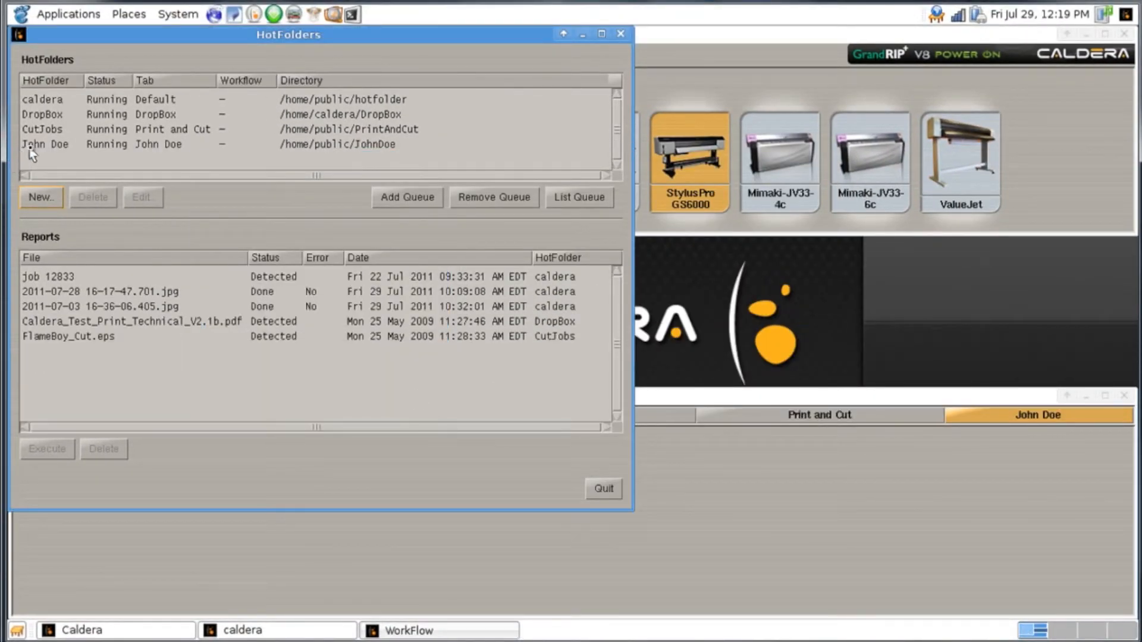
pyautogui.moveTo(566, 530)
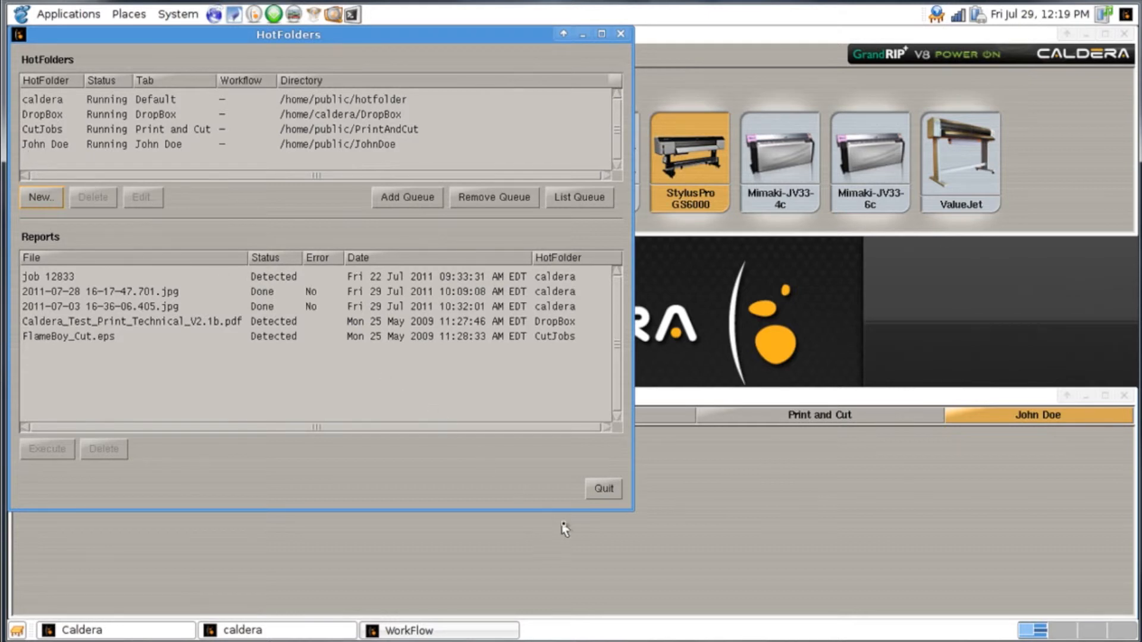
pyautogui.click(602, 488)
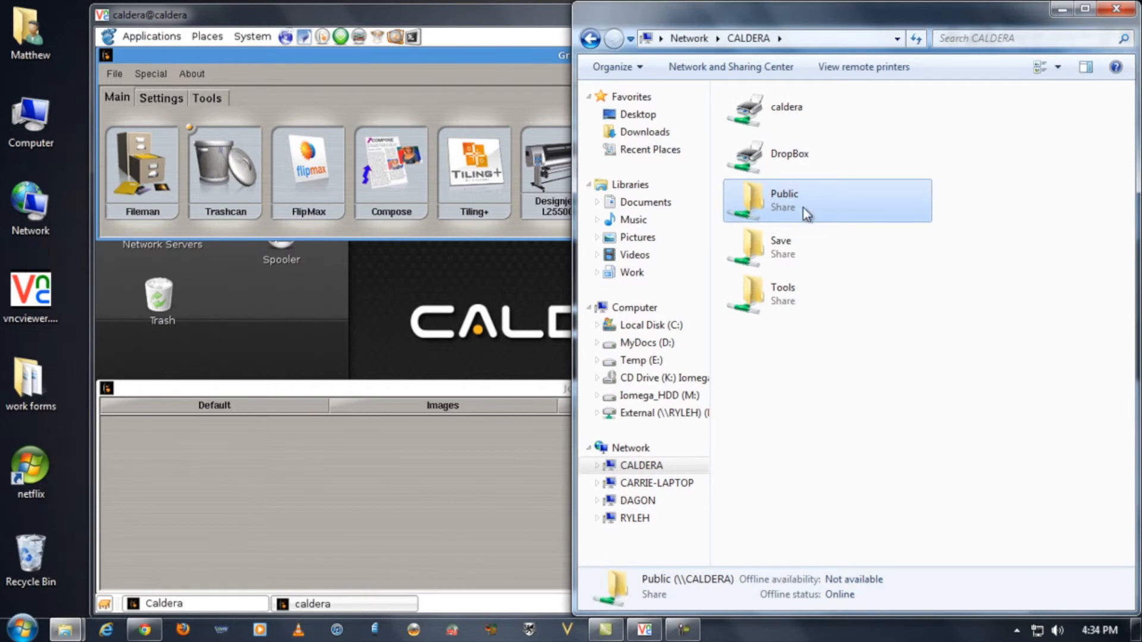
# Navigate into CALDERA's Public share and then the empty JohnDoe folder.
pyautogui.doubleClick(784, 200)
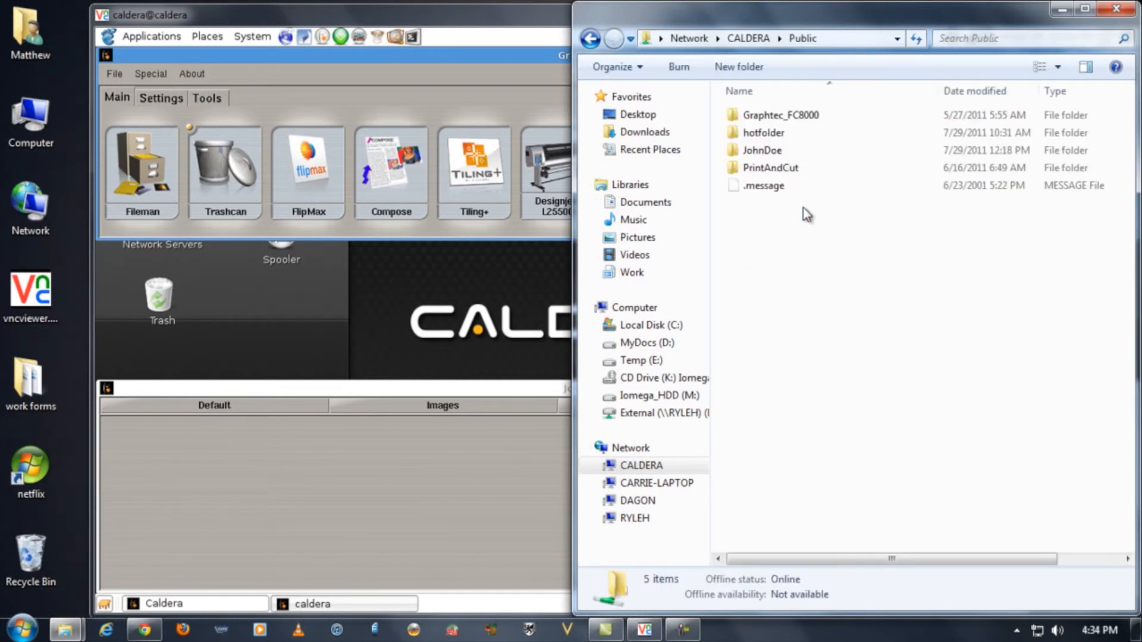
pyautogui.doubleClick(763, 150)
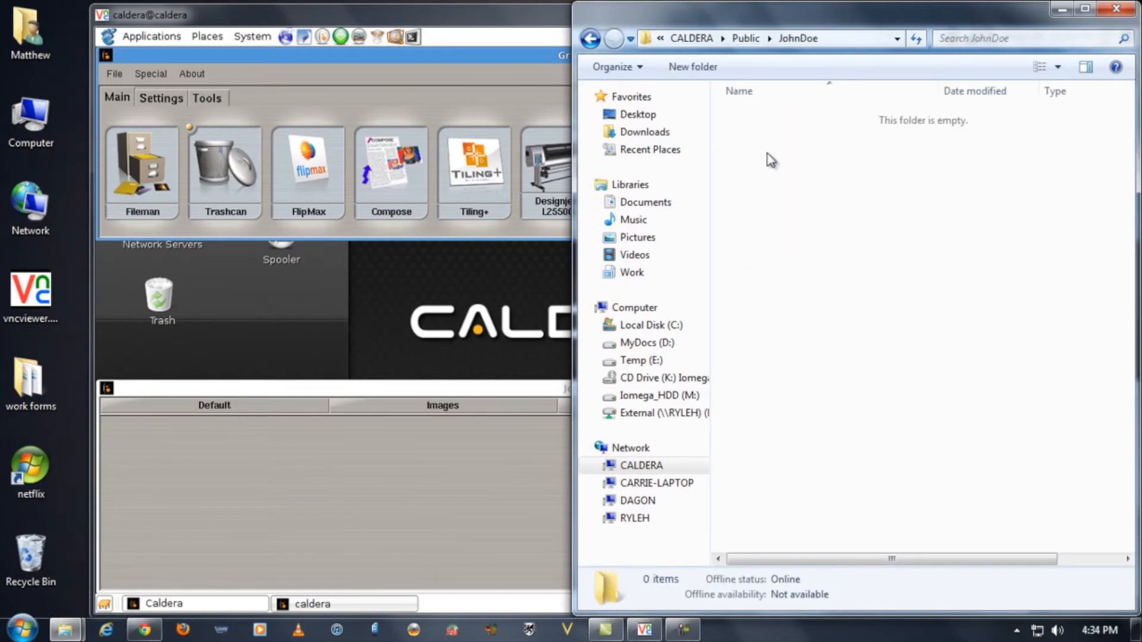
pyautogui.moveTo(66, 630)
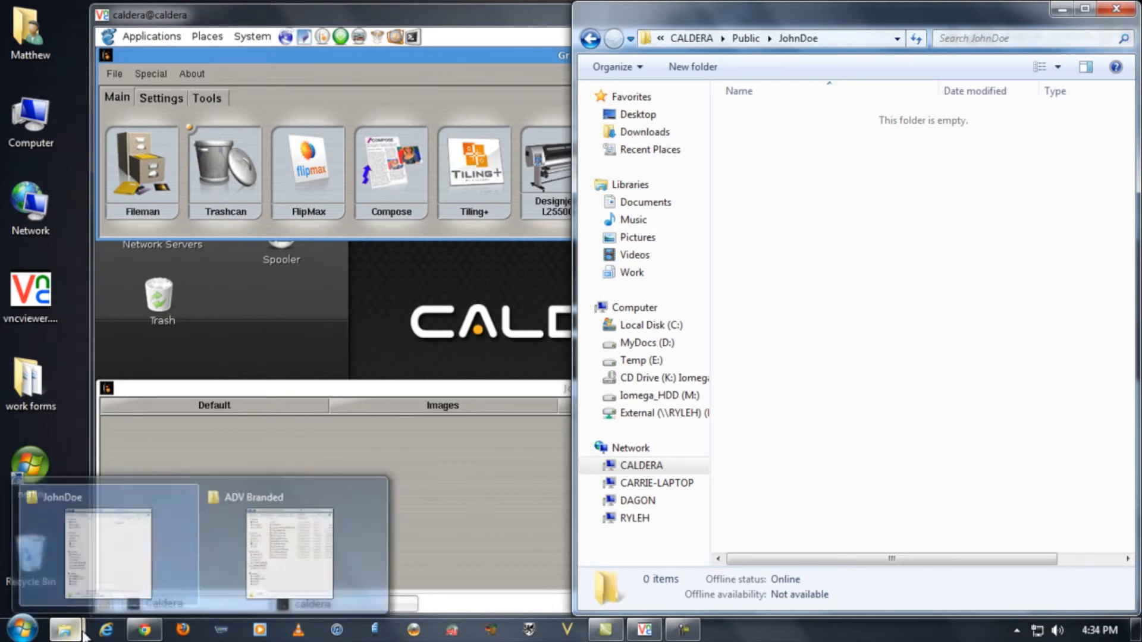
# From the ADV Branded folder, drag DragonAgeADV, LOTRFrodoADV, NauticalMapADV and StainedGlassADV EPS into JohnDoe.
pyautogui.click(287, 542)
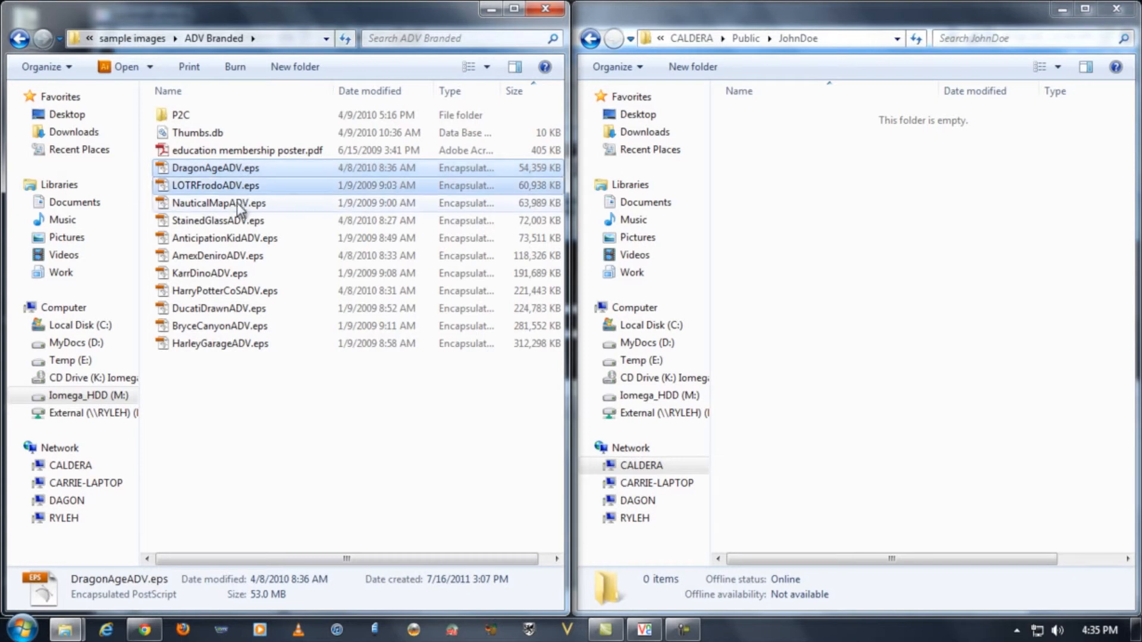
pyautogui.click(216, 220)
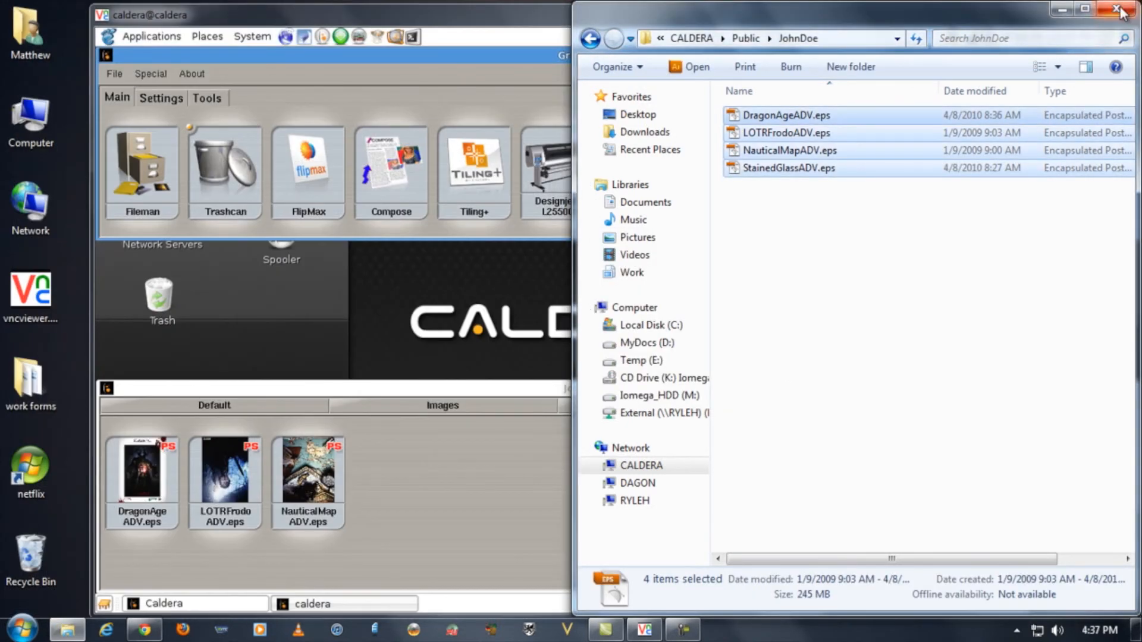
# Close Explorer and review Print and Cut, DropBox, Images and John Doe thumbnails, confirming four EPS jobs.
pyautogui.click(1124, 10)
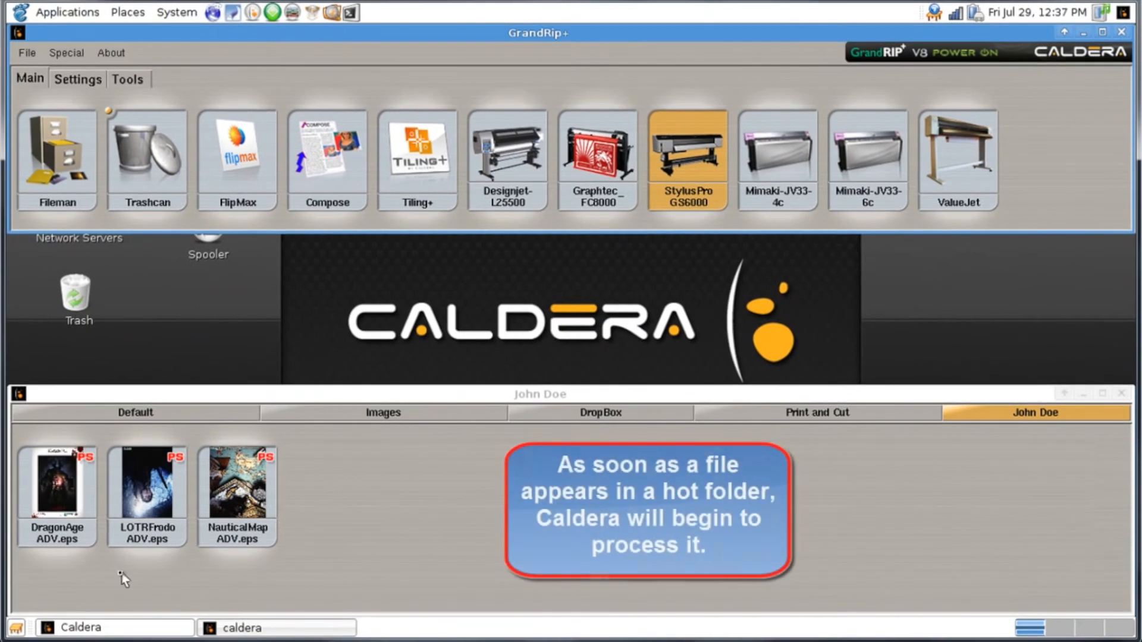
pyautogui.moveTo(226, 569)
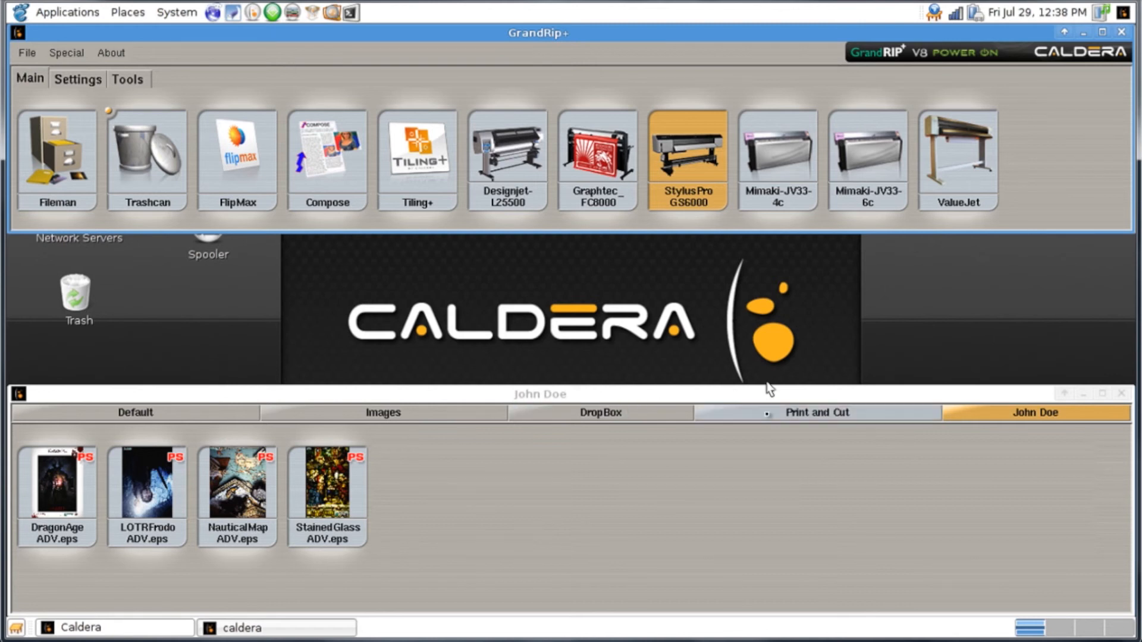
pyautogui.click(816, 413)
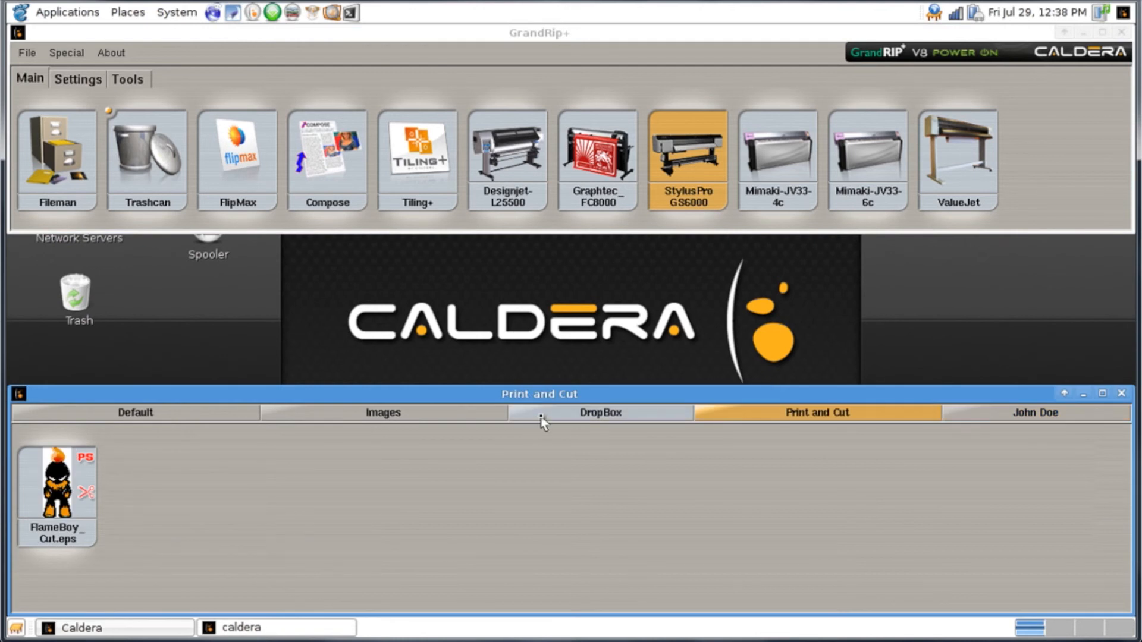
pyautogui.click(599, 413)
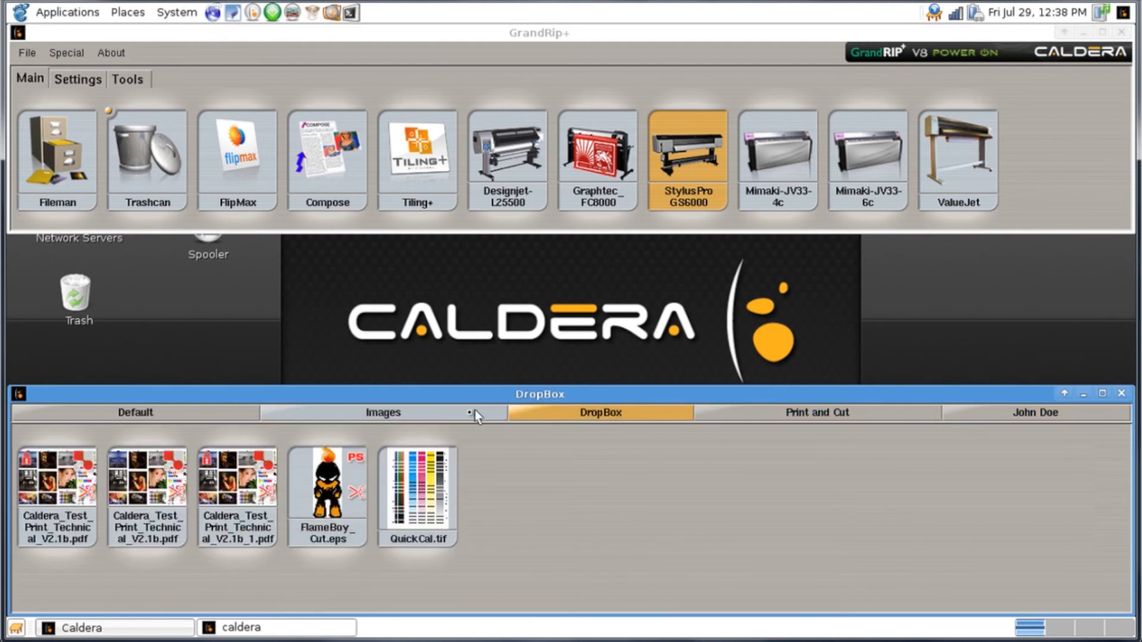
pyautogui.click(382, 412)
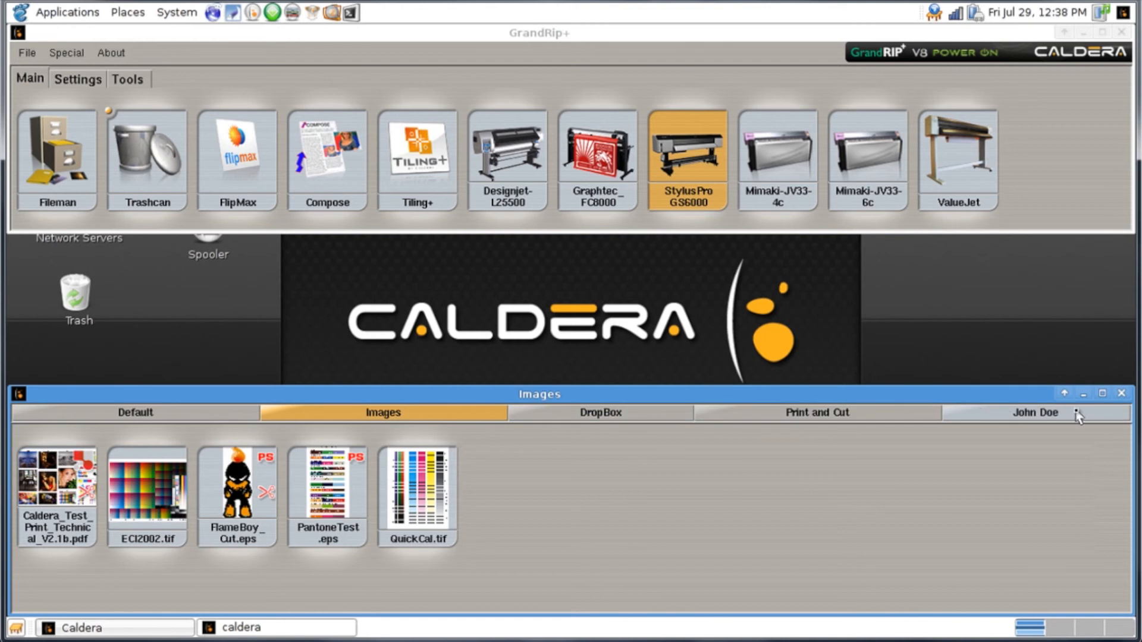
pyautogui.click(1036, 413)
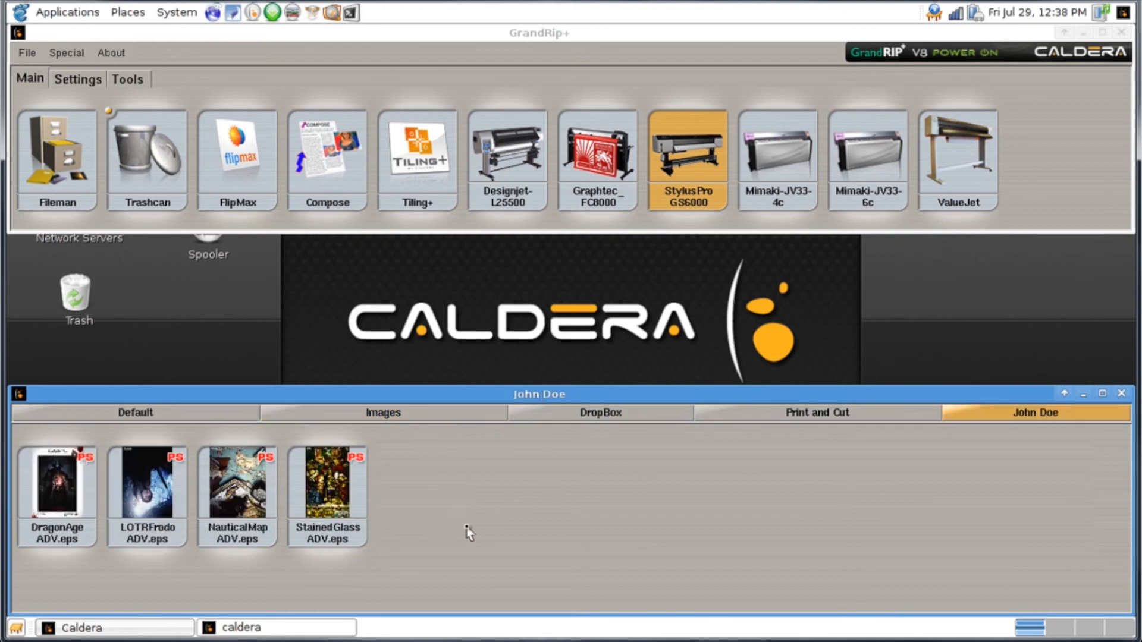